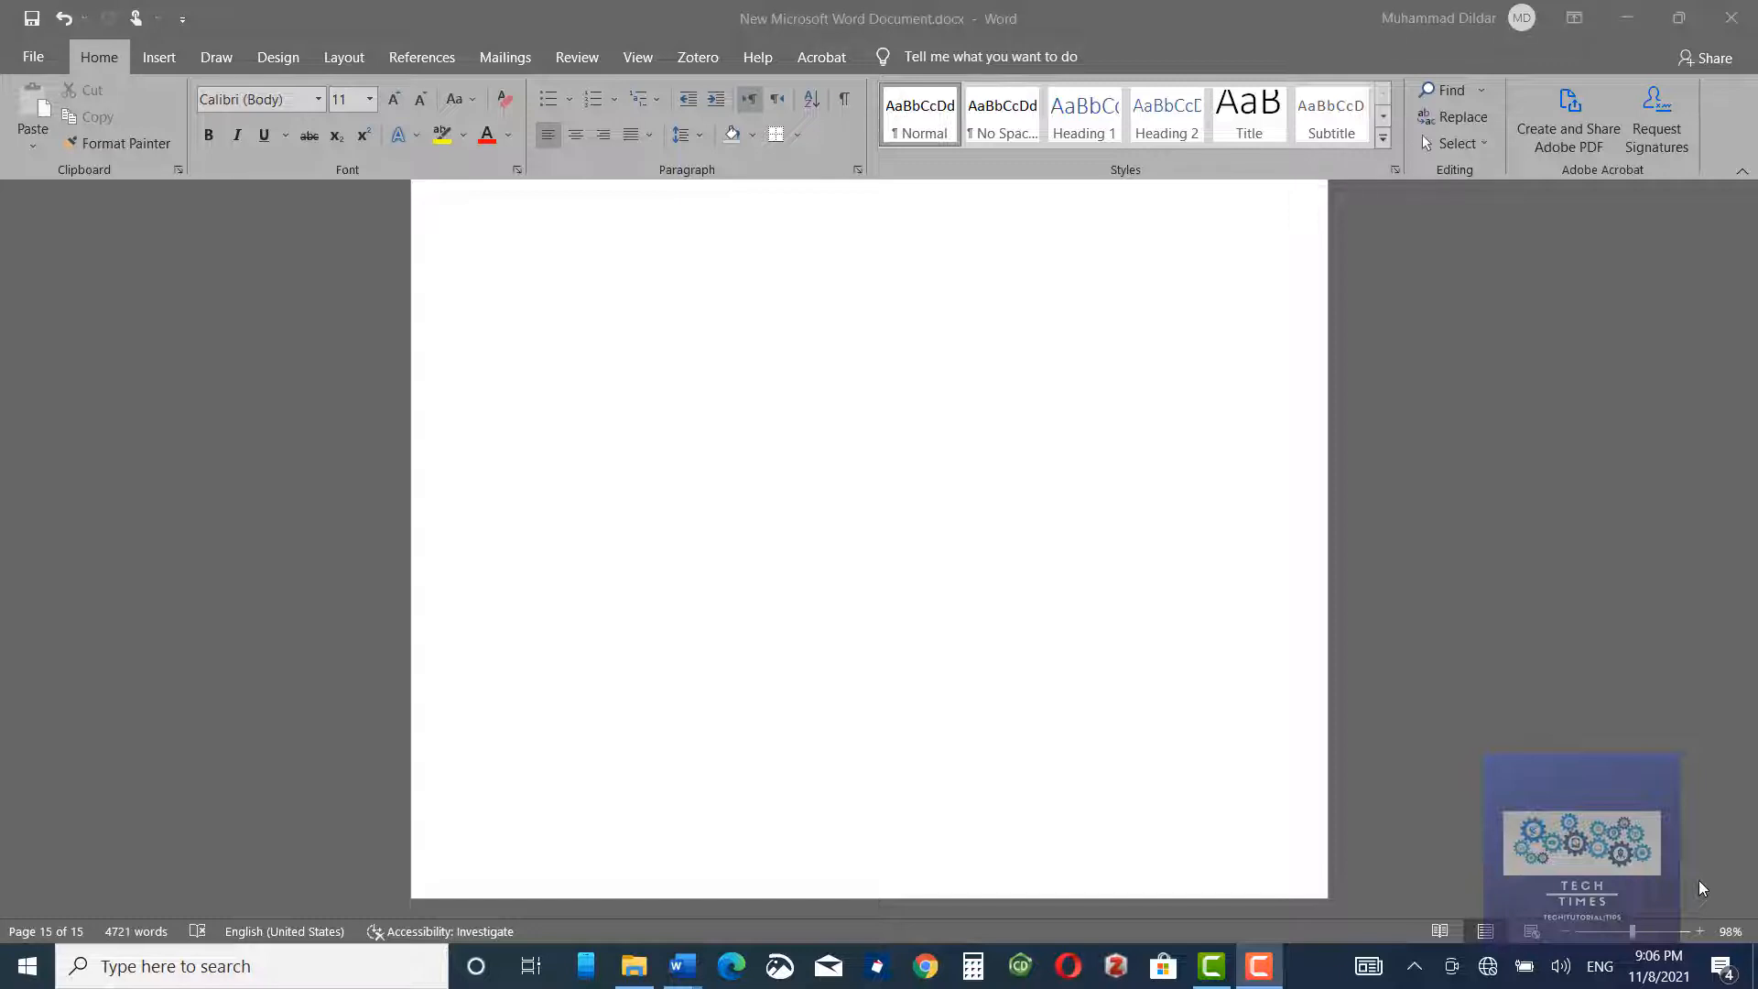
pyautogui.moveTo(1160, 663)
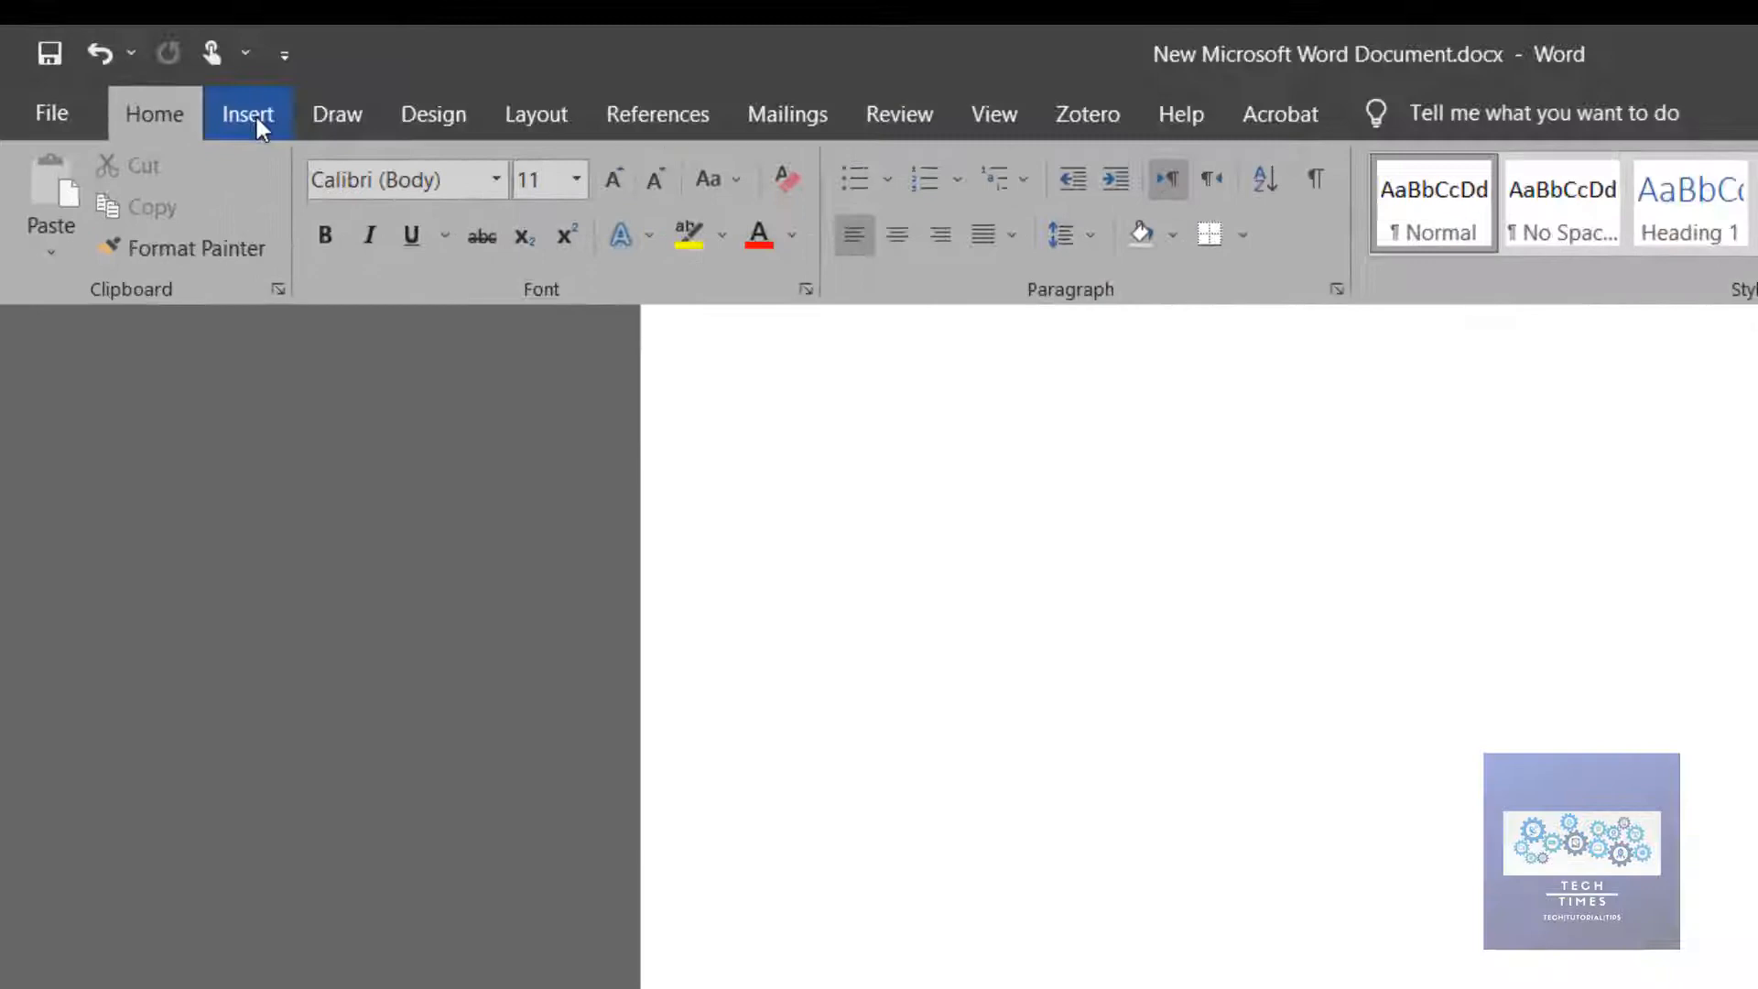
# Step: Insert the portrait picture from this device below the paragraph
pyautogui.click(248, 112)
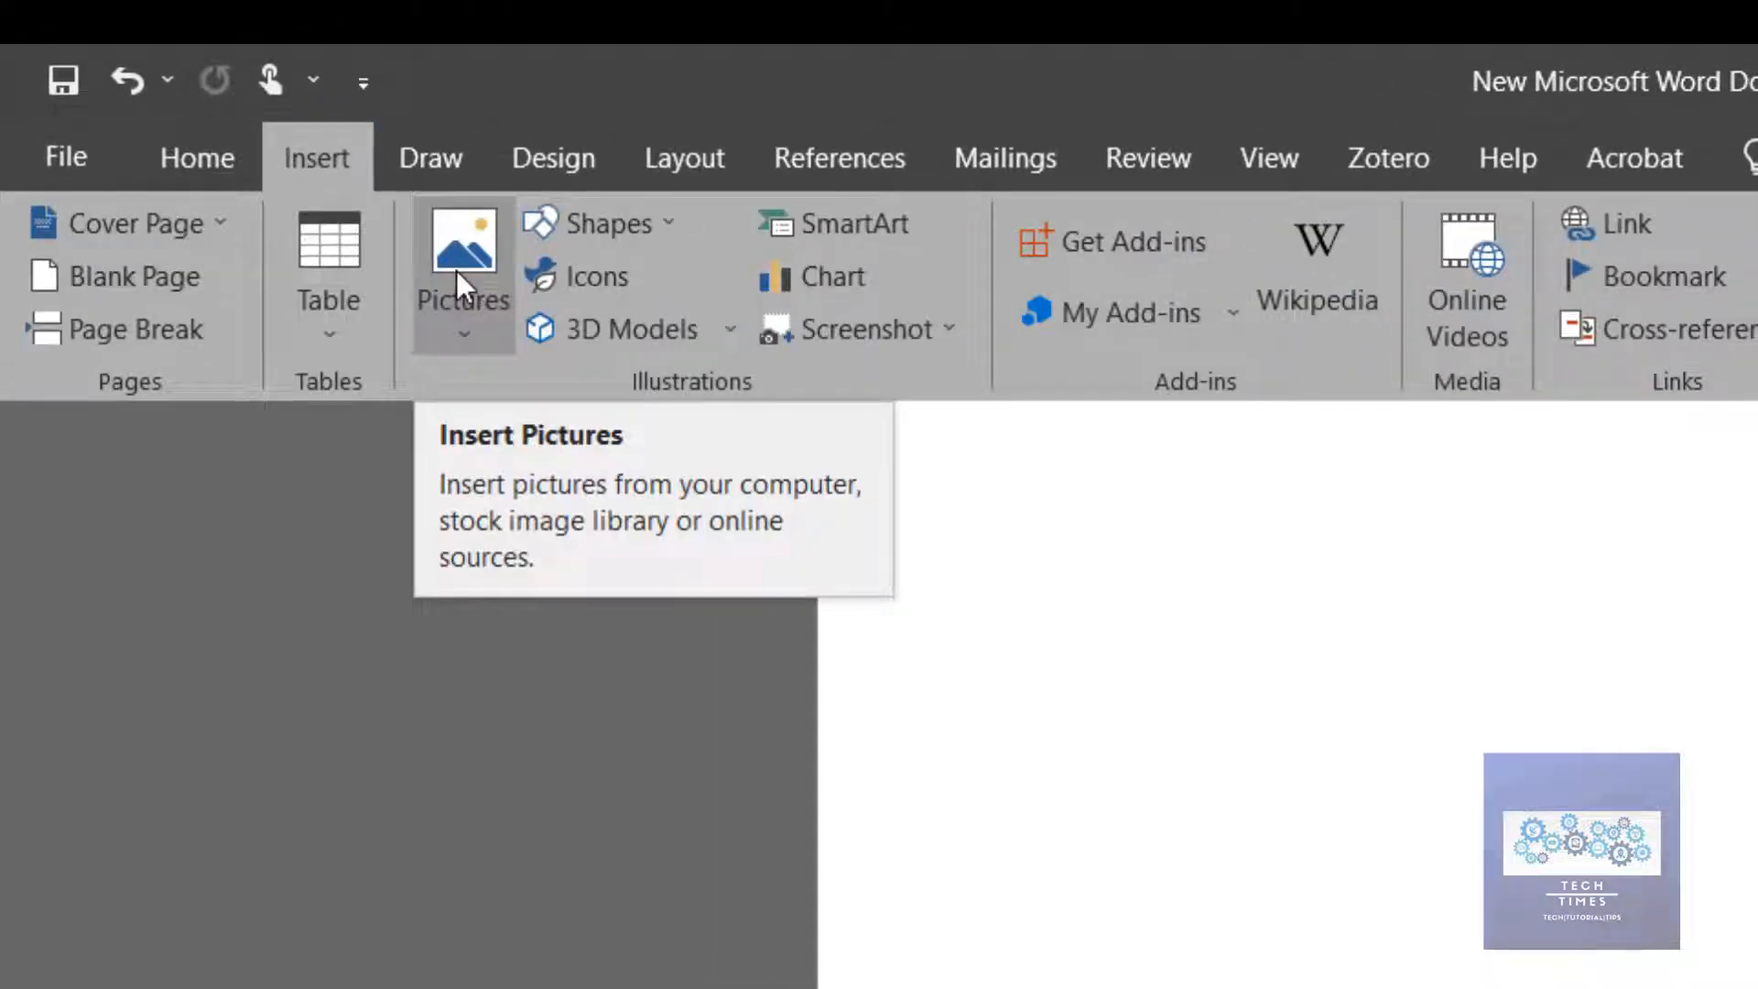
pyautogui.click(463, 269)
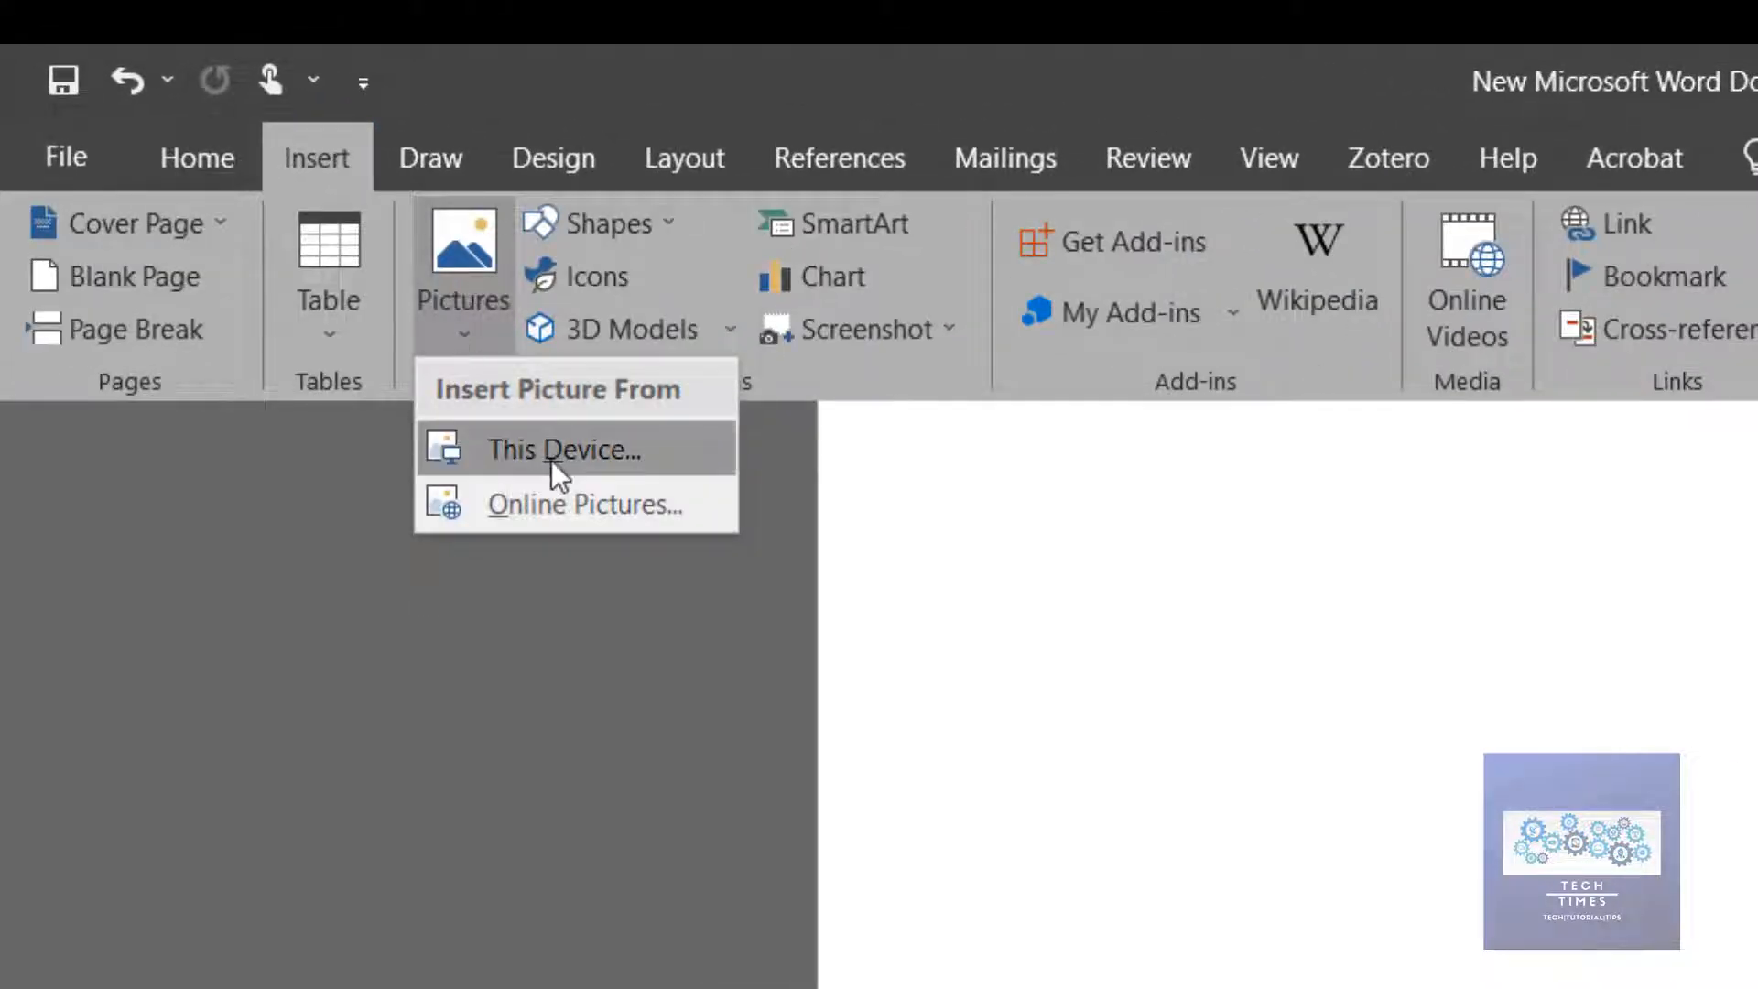
pyautogui.click(564, 449)
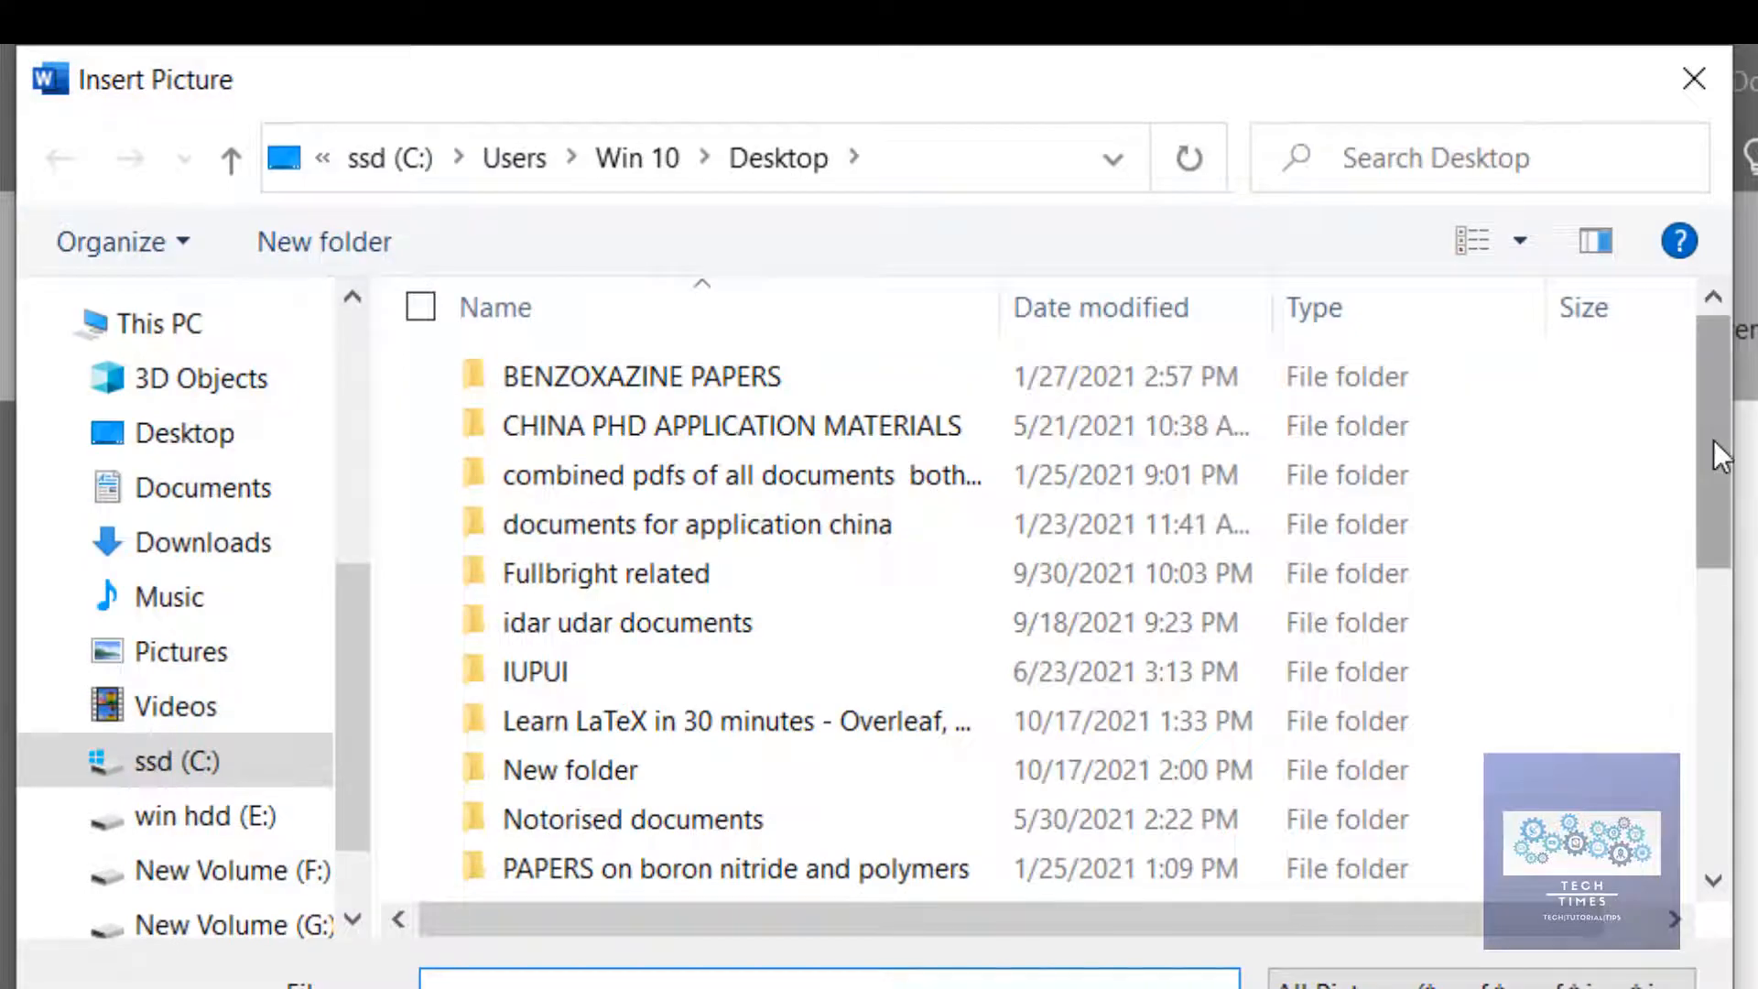
pyautogui.scroll(-3)
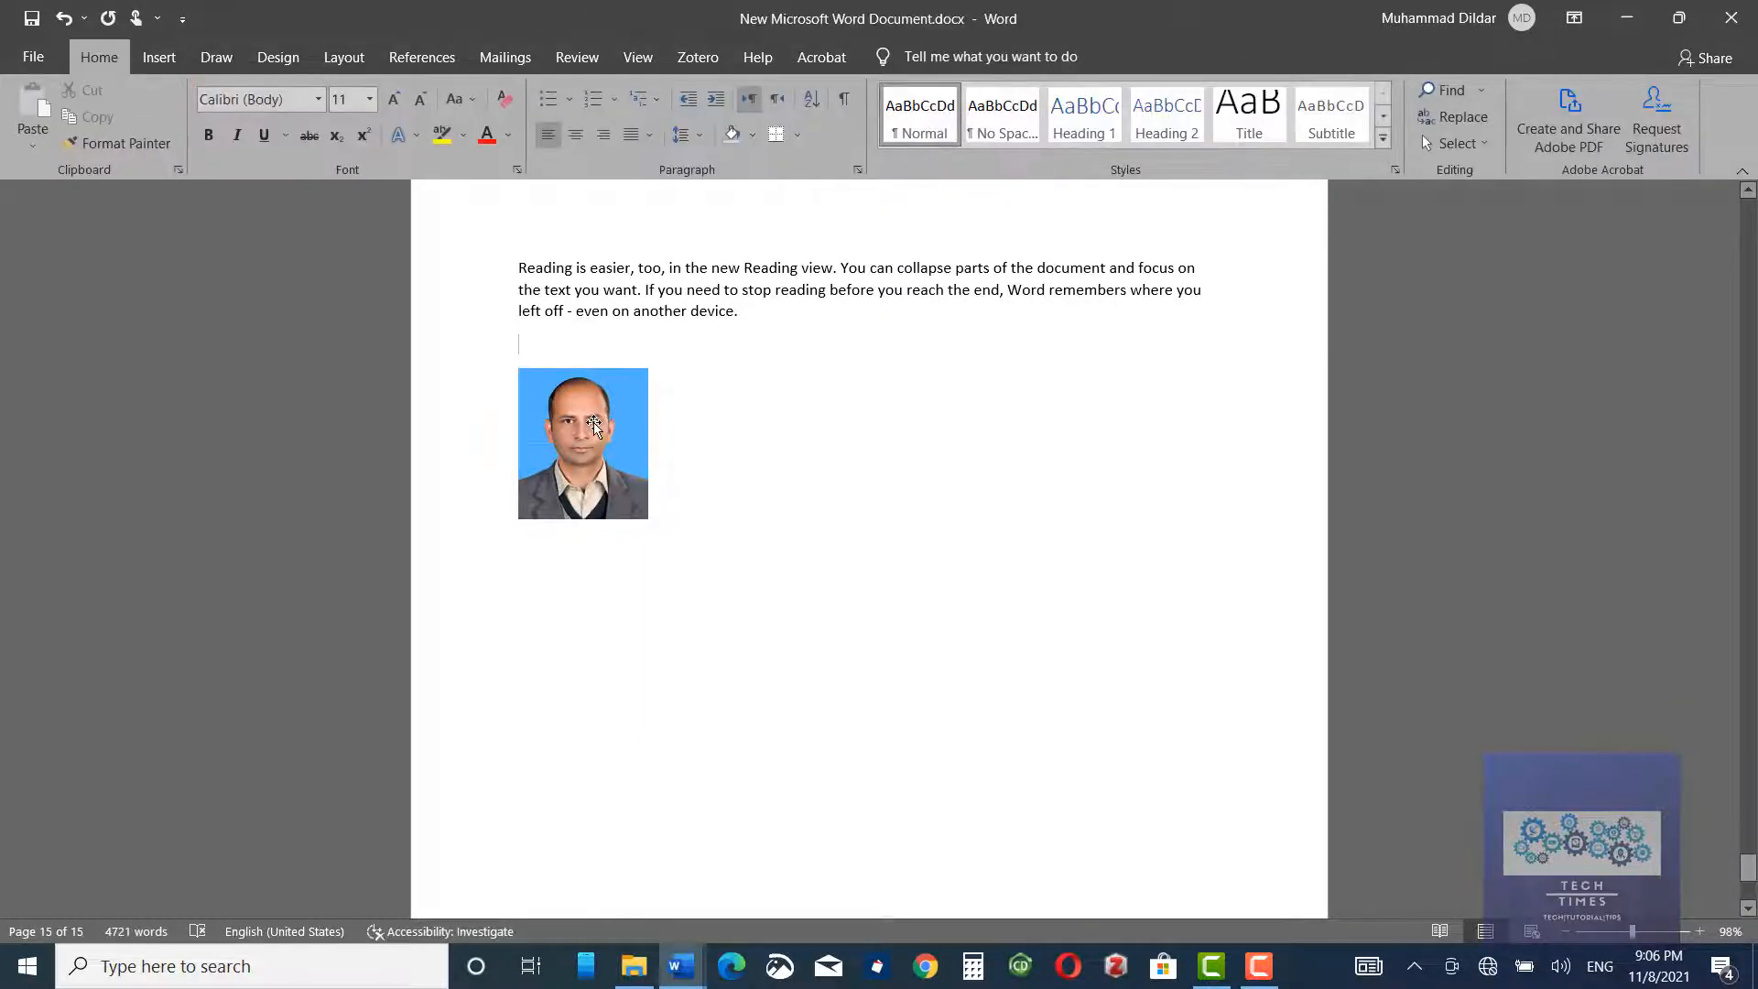
# Step: Set the photo's wrapping to In Front of Text and drag it lower
pyautogui.click(1210, 90)
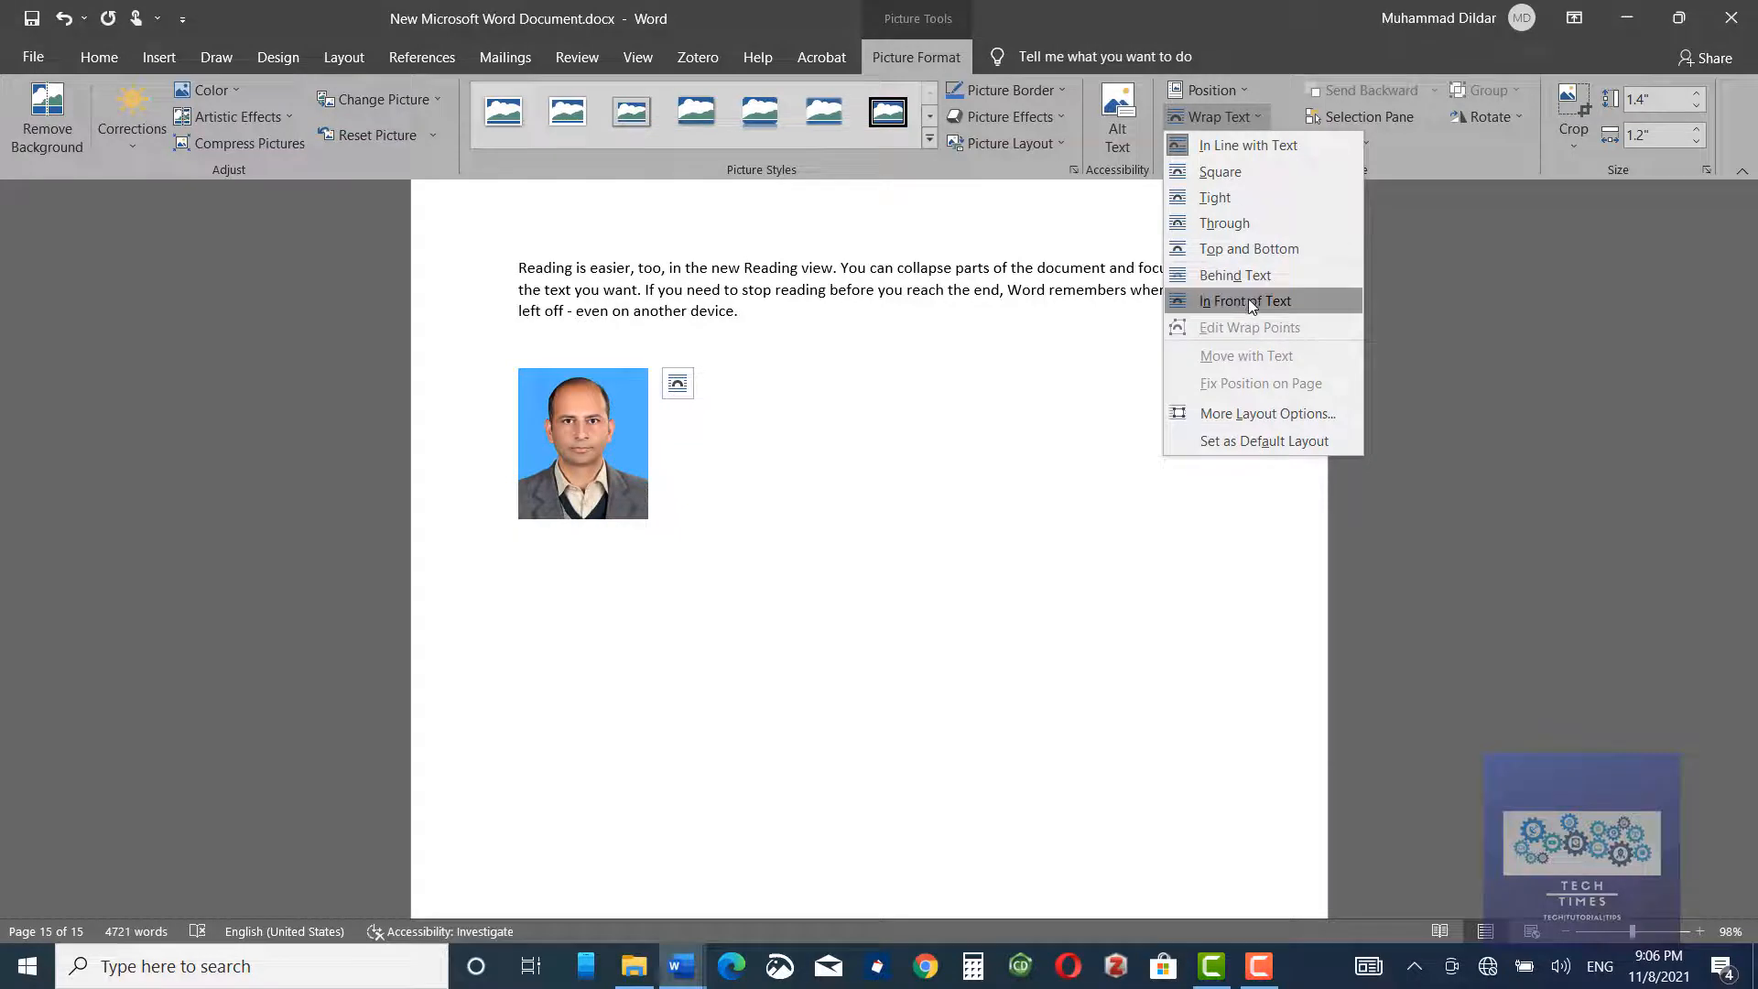
pyautogui.click(1245, 300)
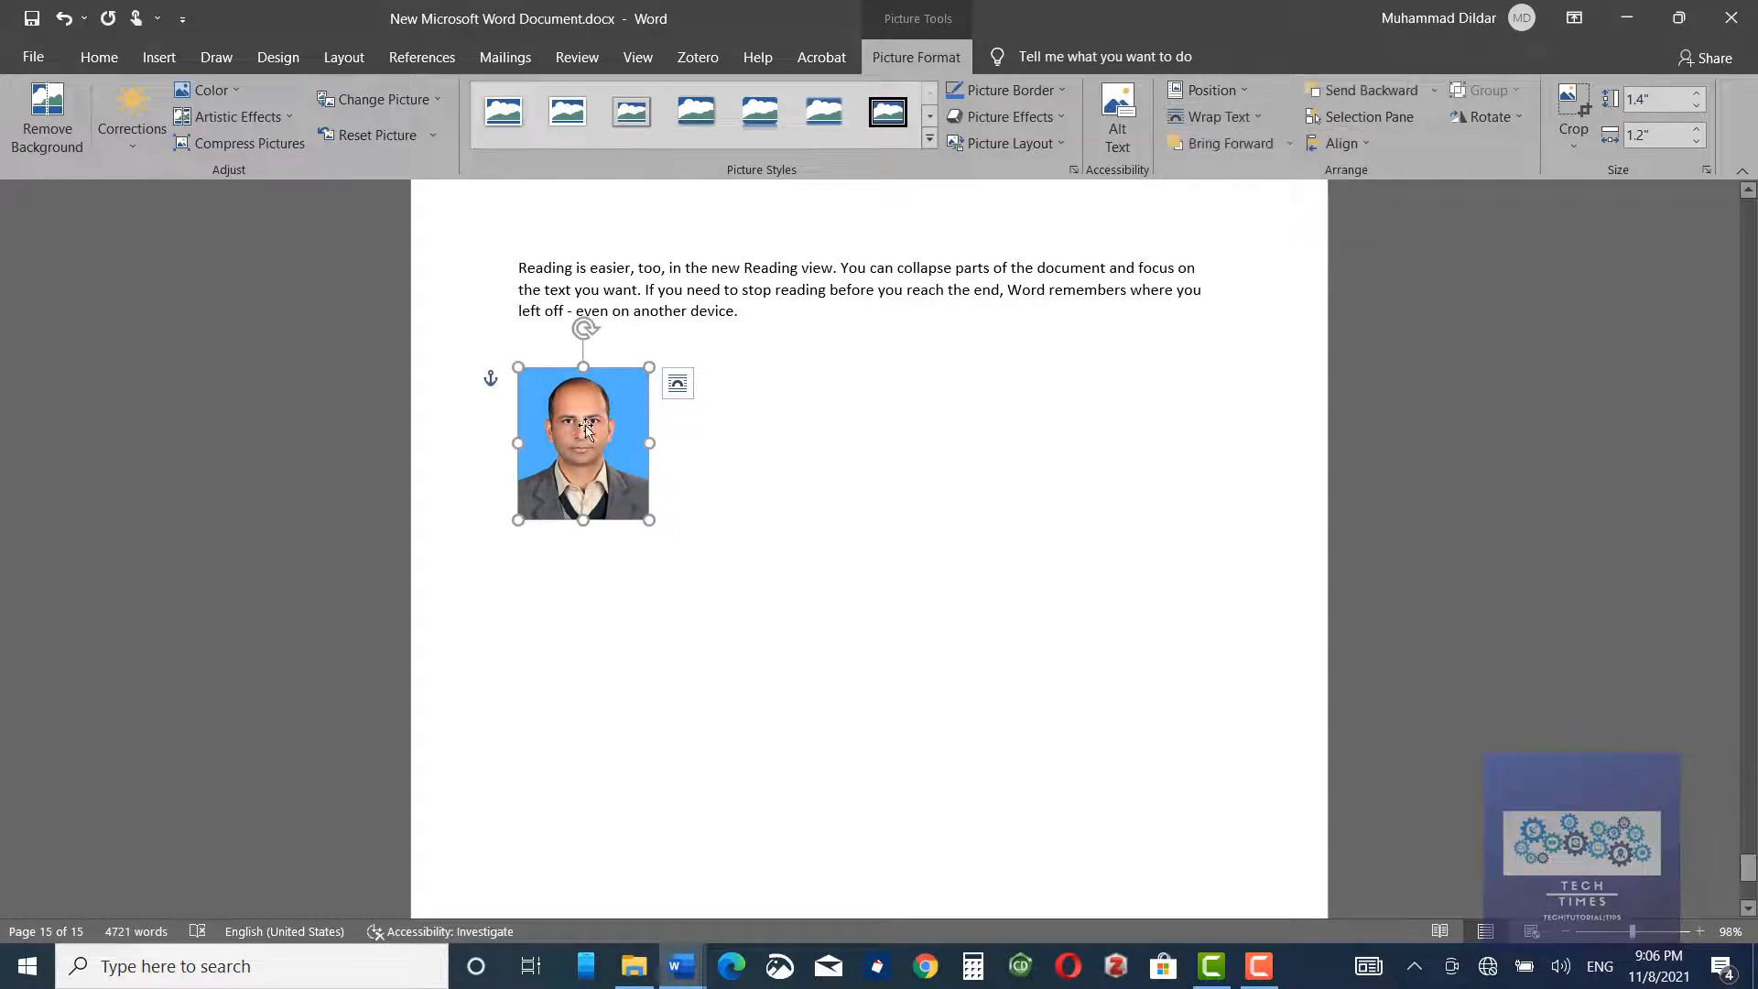
pyautogui.moveTo(583, 443); pyautogui.dragTo(779, 538)
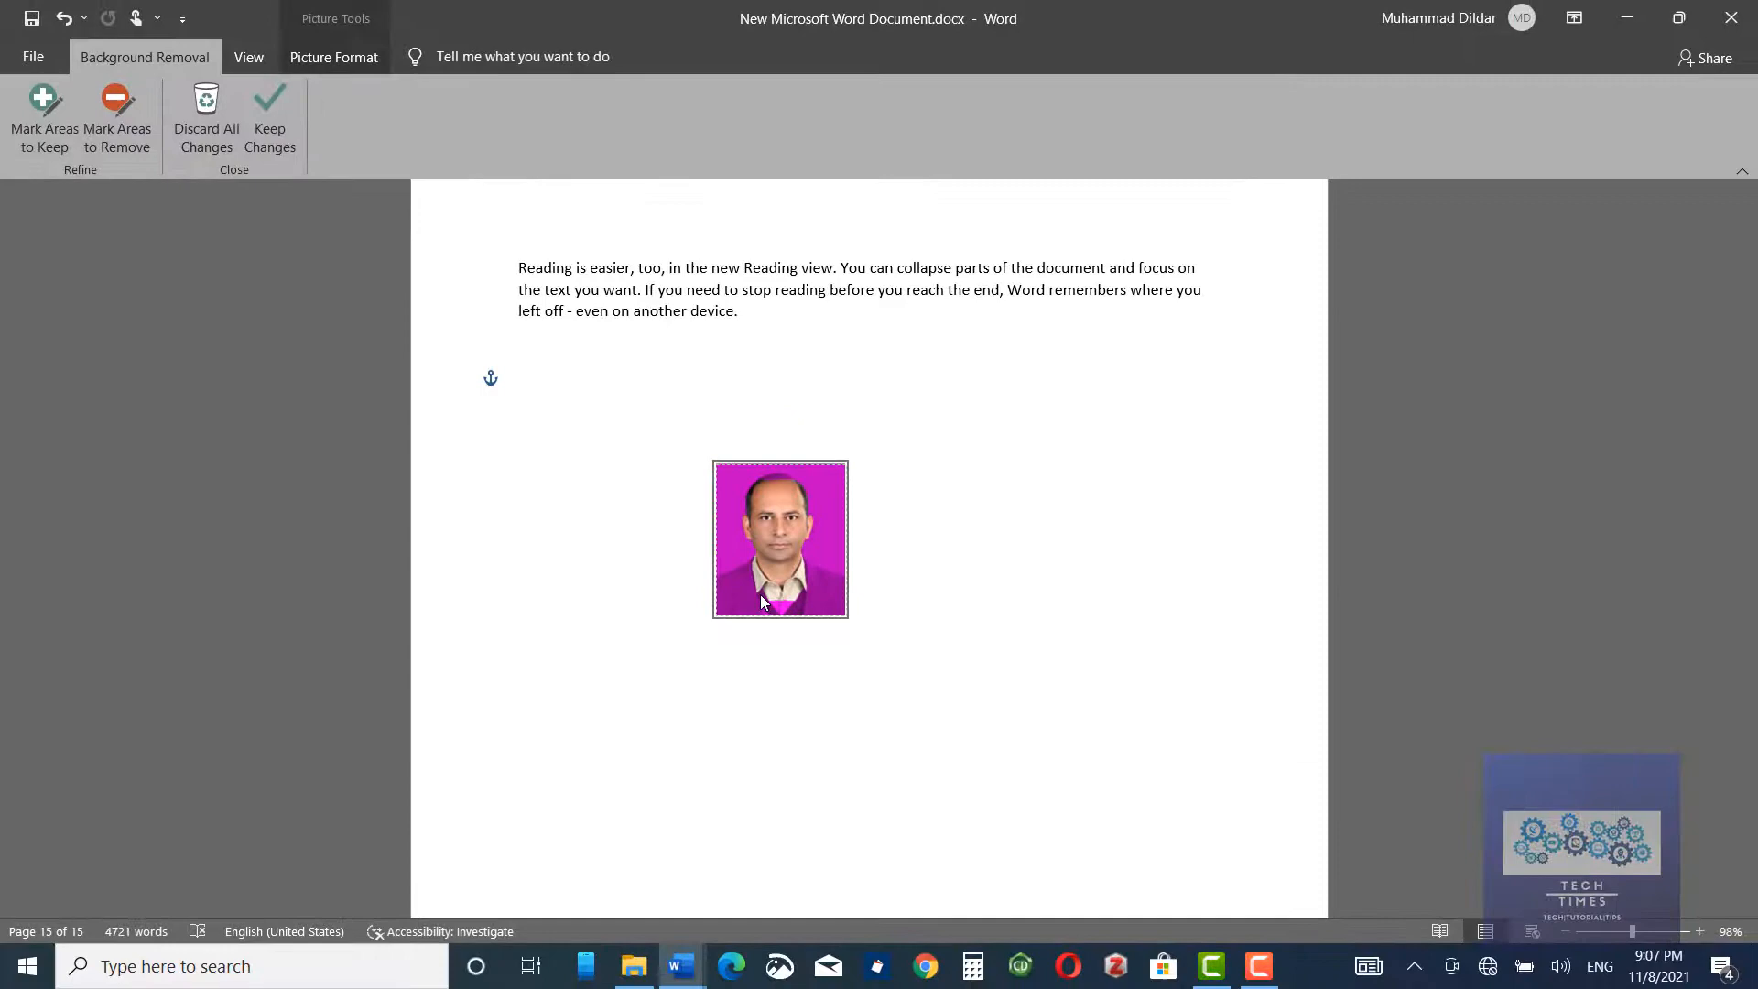
pyautogui.moveTo(44, 118)
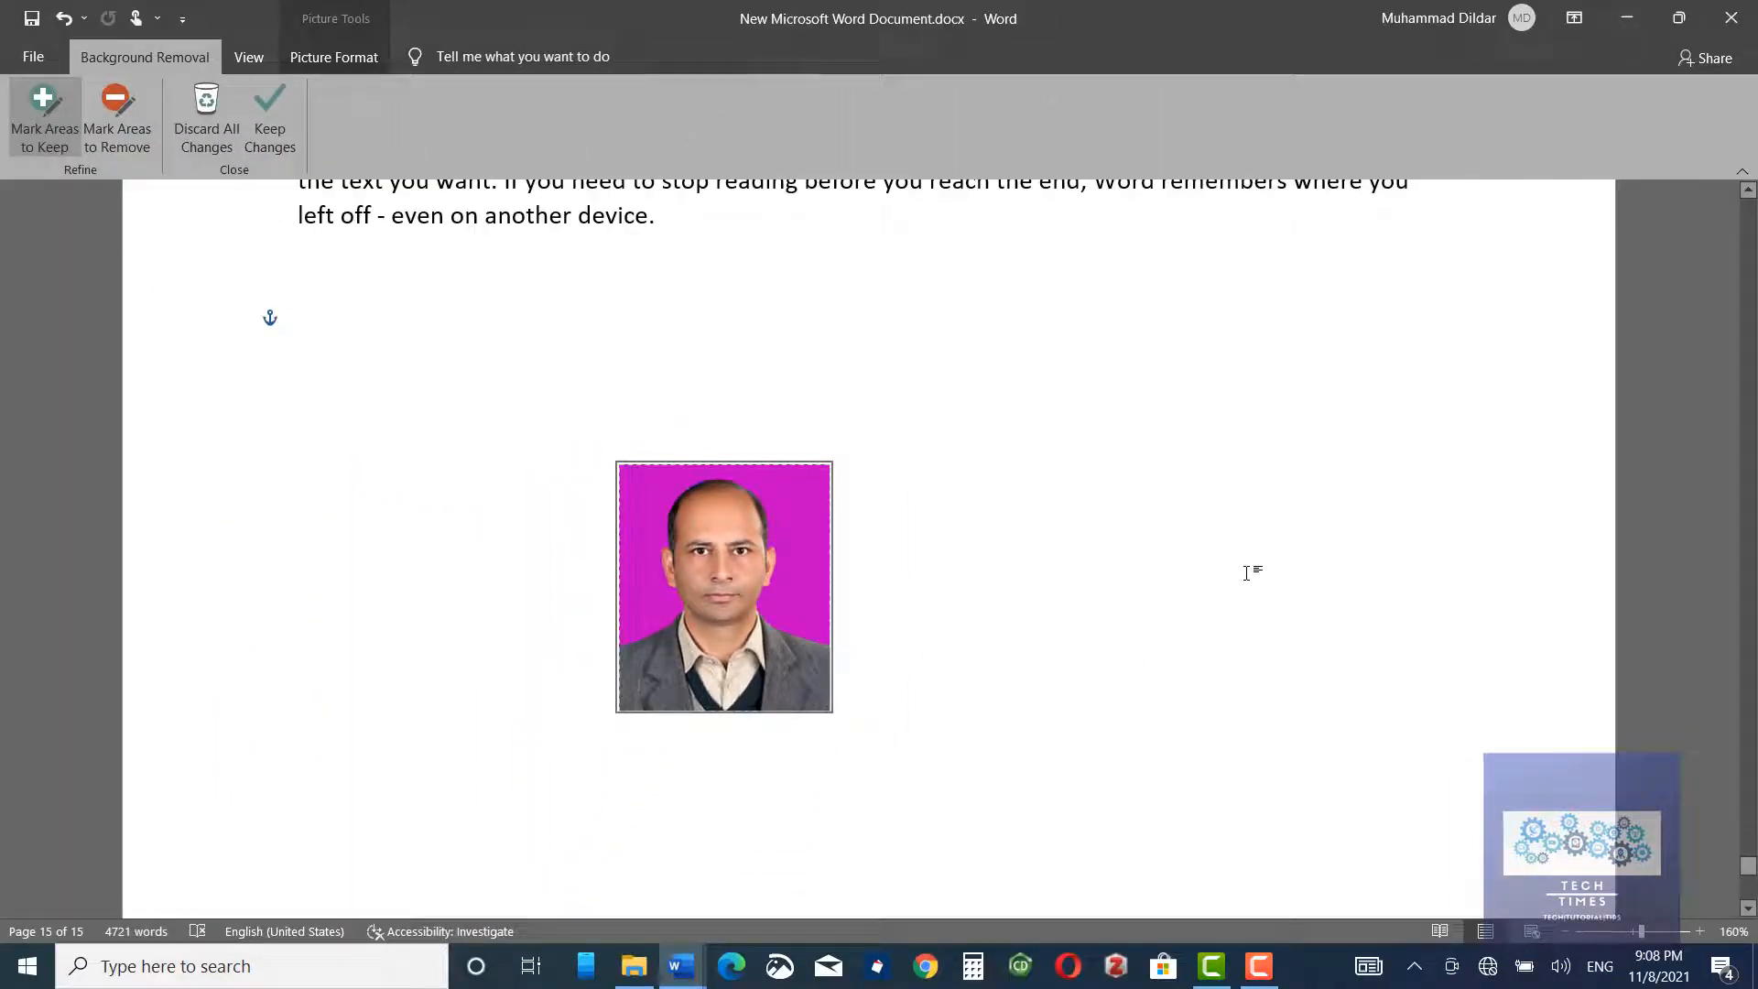
# Step: Keep the background removal changes, then drag the cut-out photo toward the page centre
pyautogui.click(269, 127)
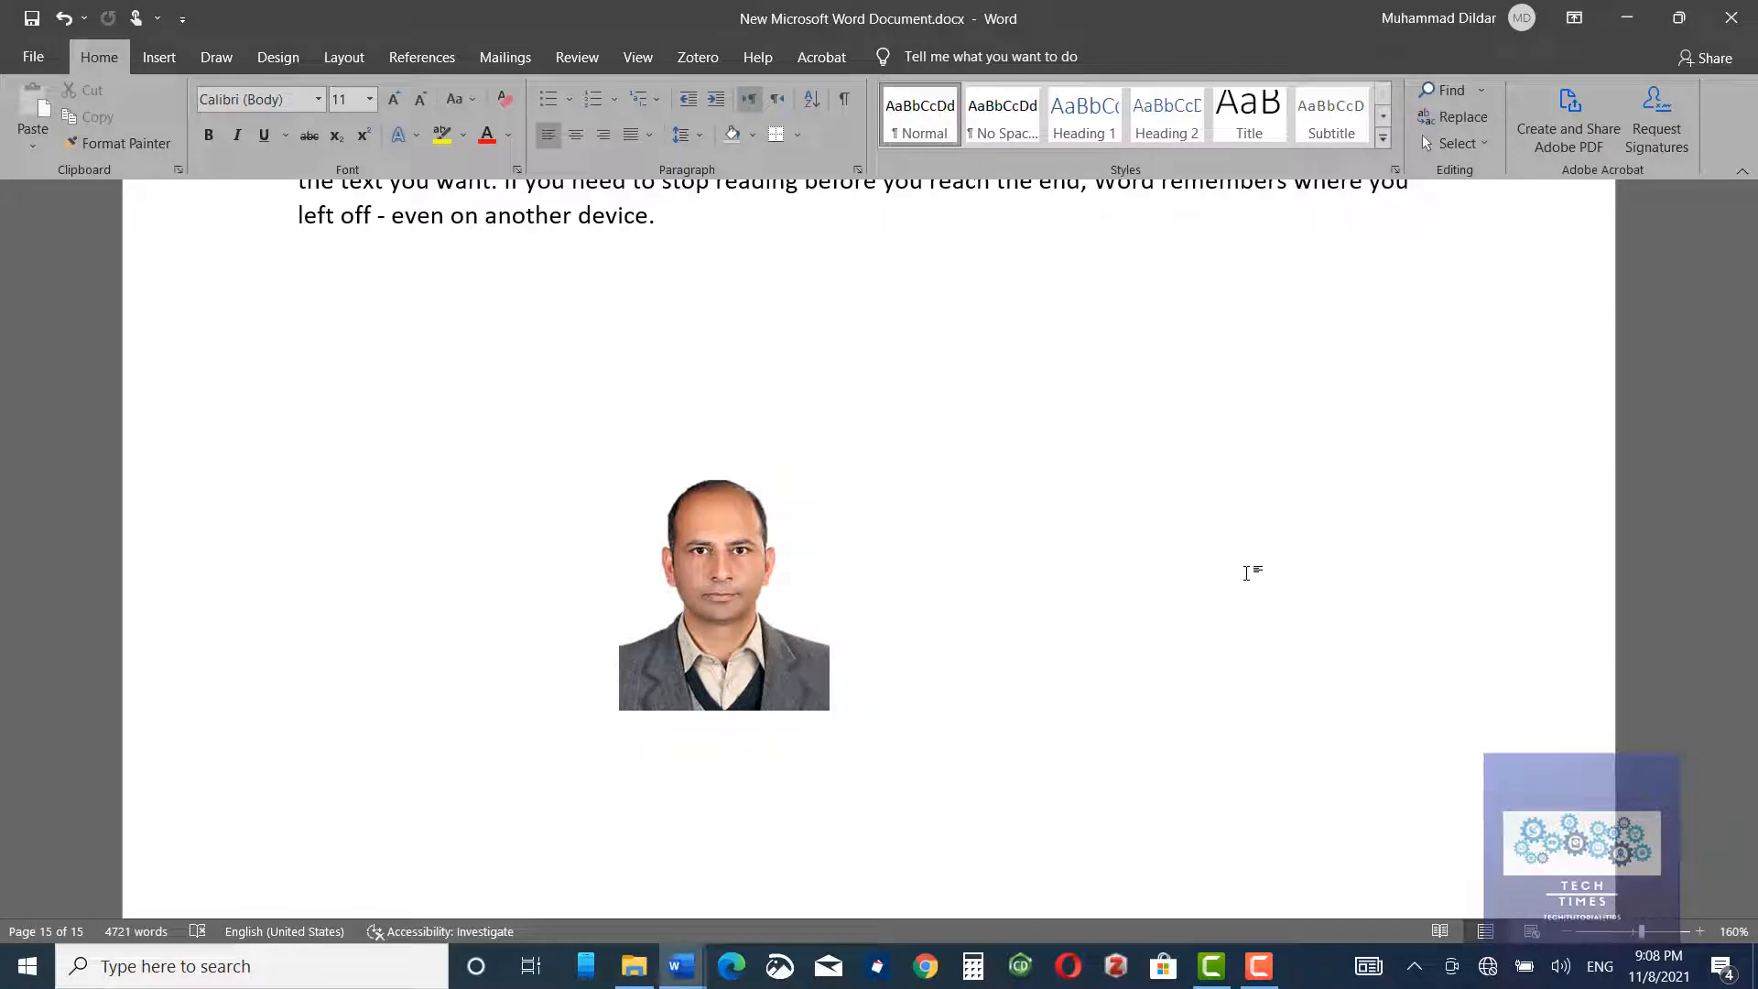
pyautogui.click(723, 589)
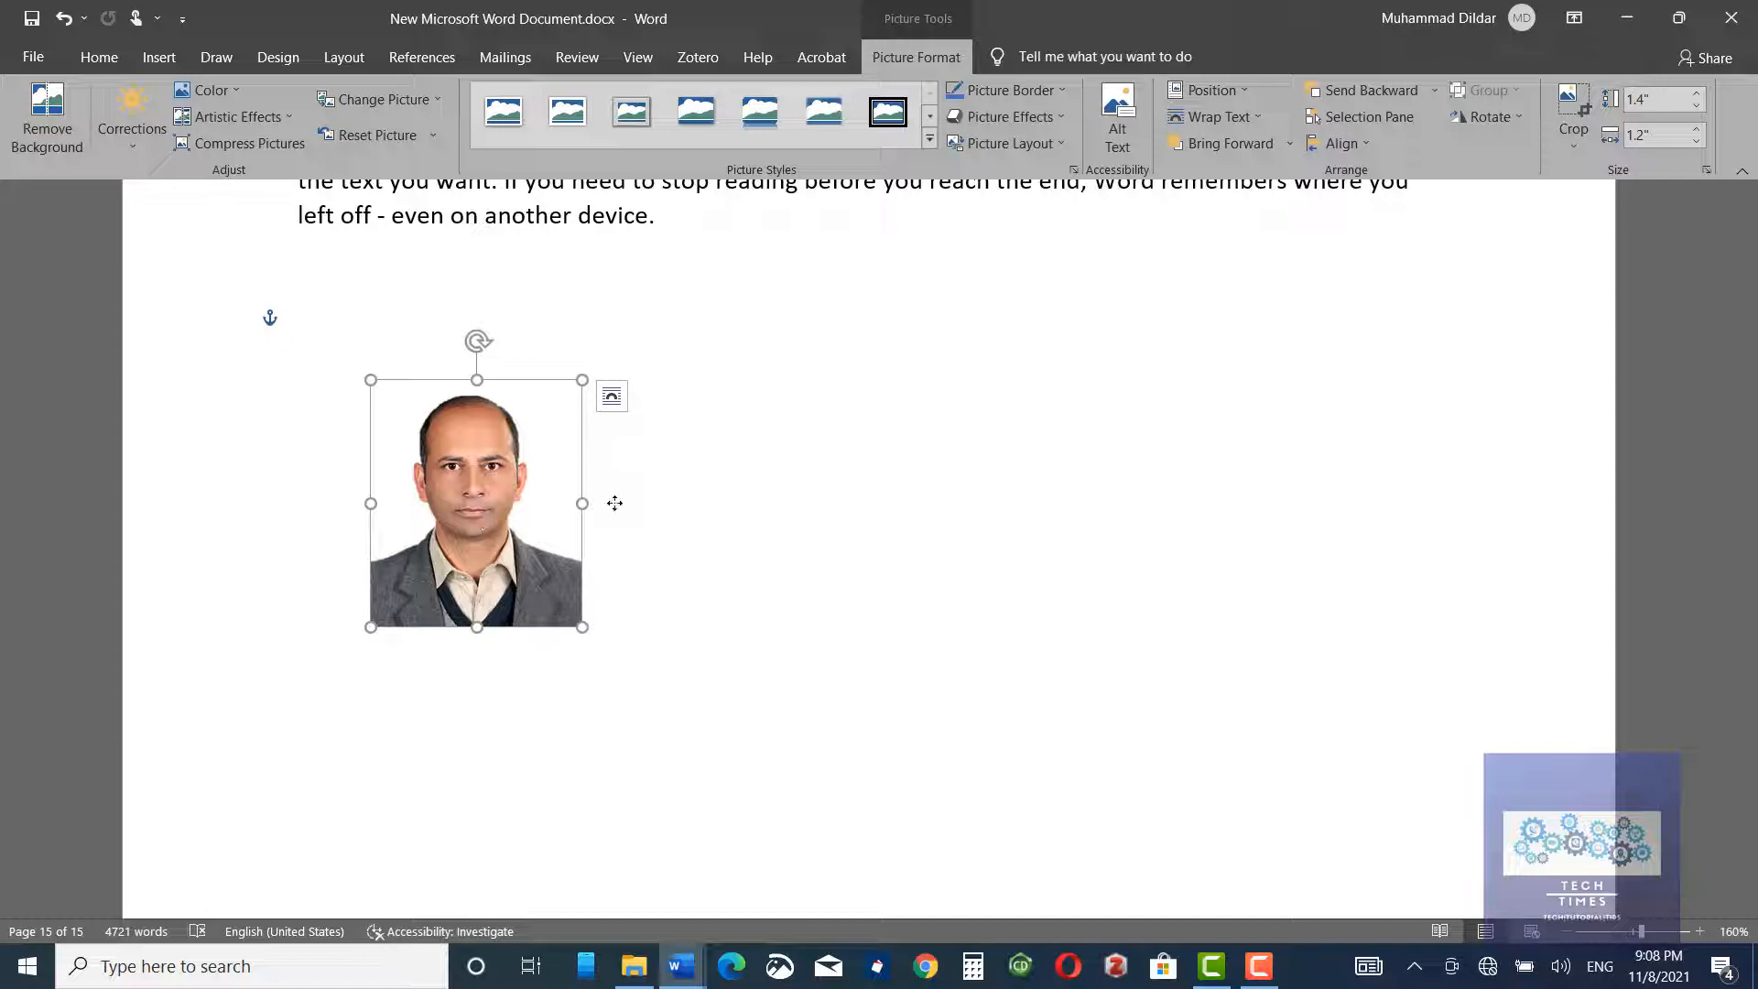
pyautogui.moveTo(475, 503); pyautogui.dragTo(709, 533)
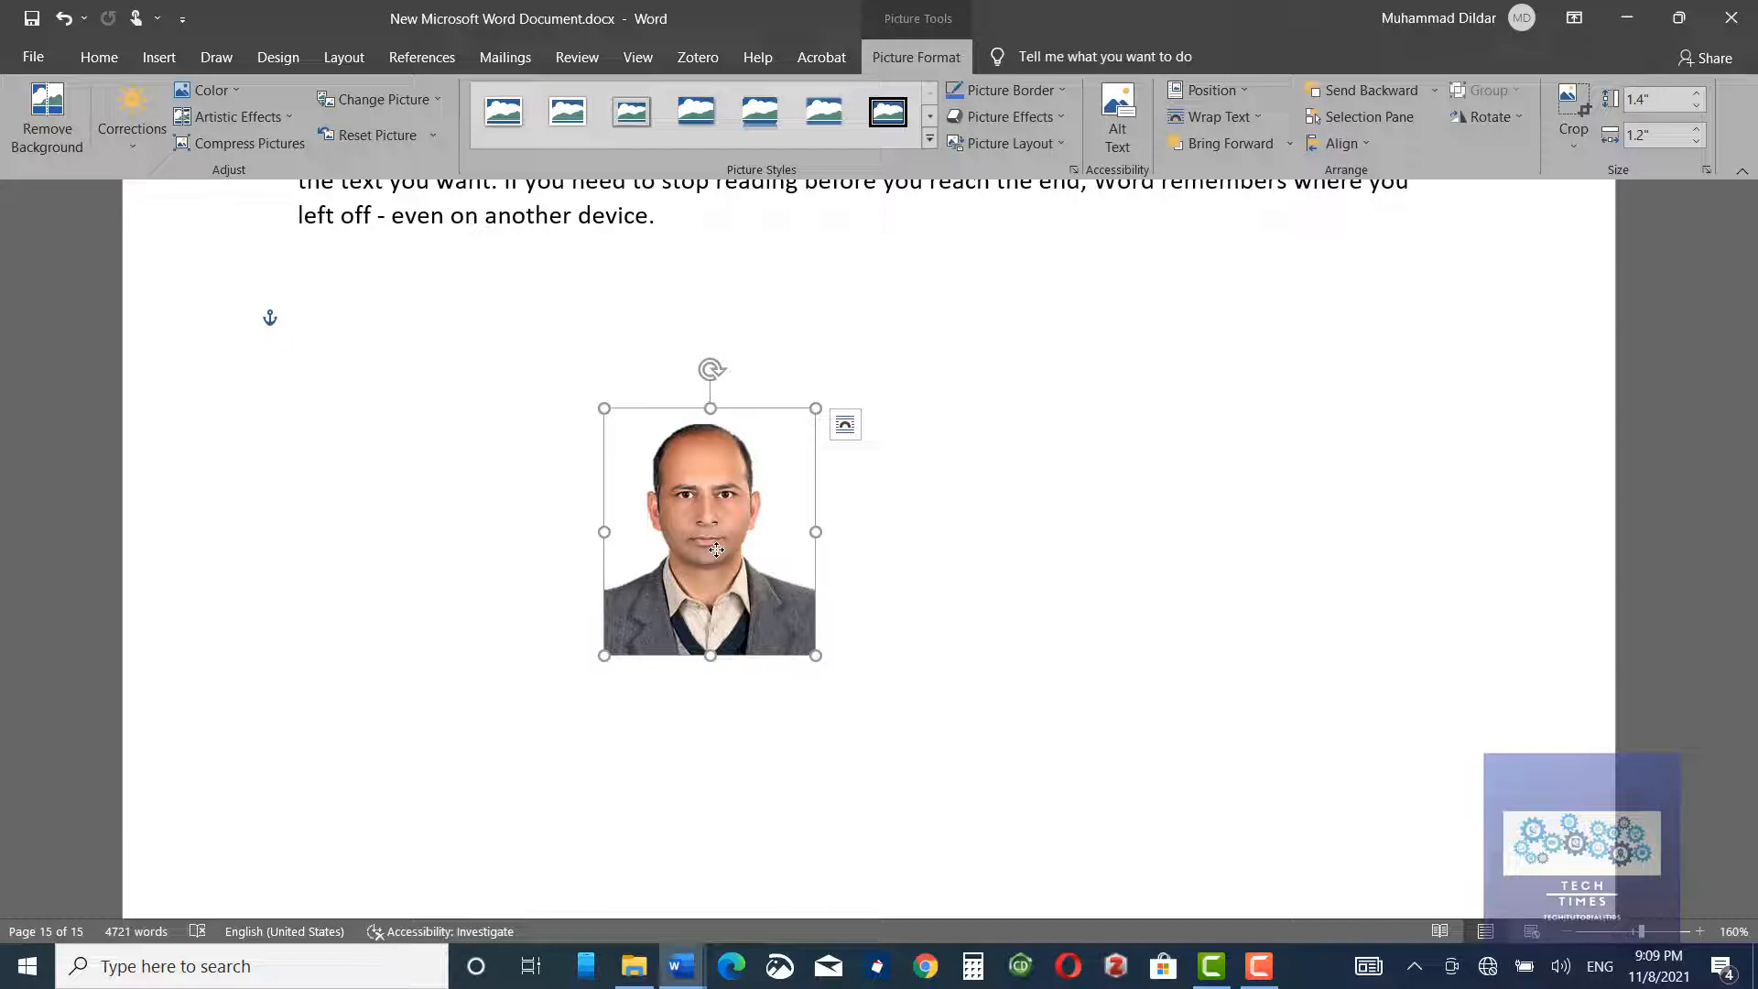
pyautogui.moveTo(158, 56)
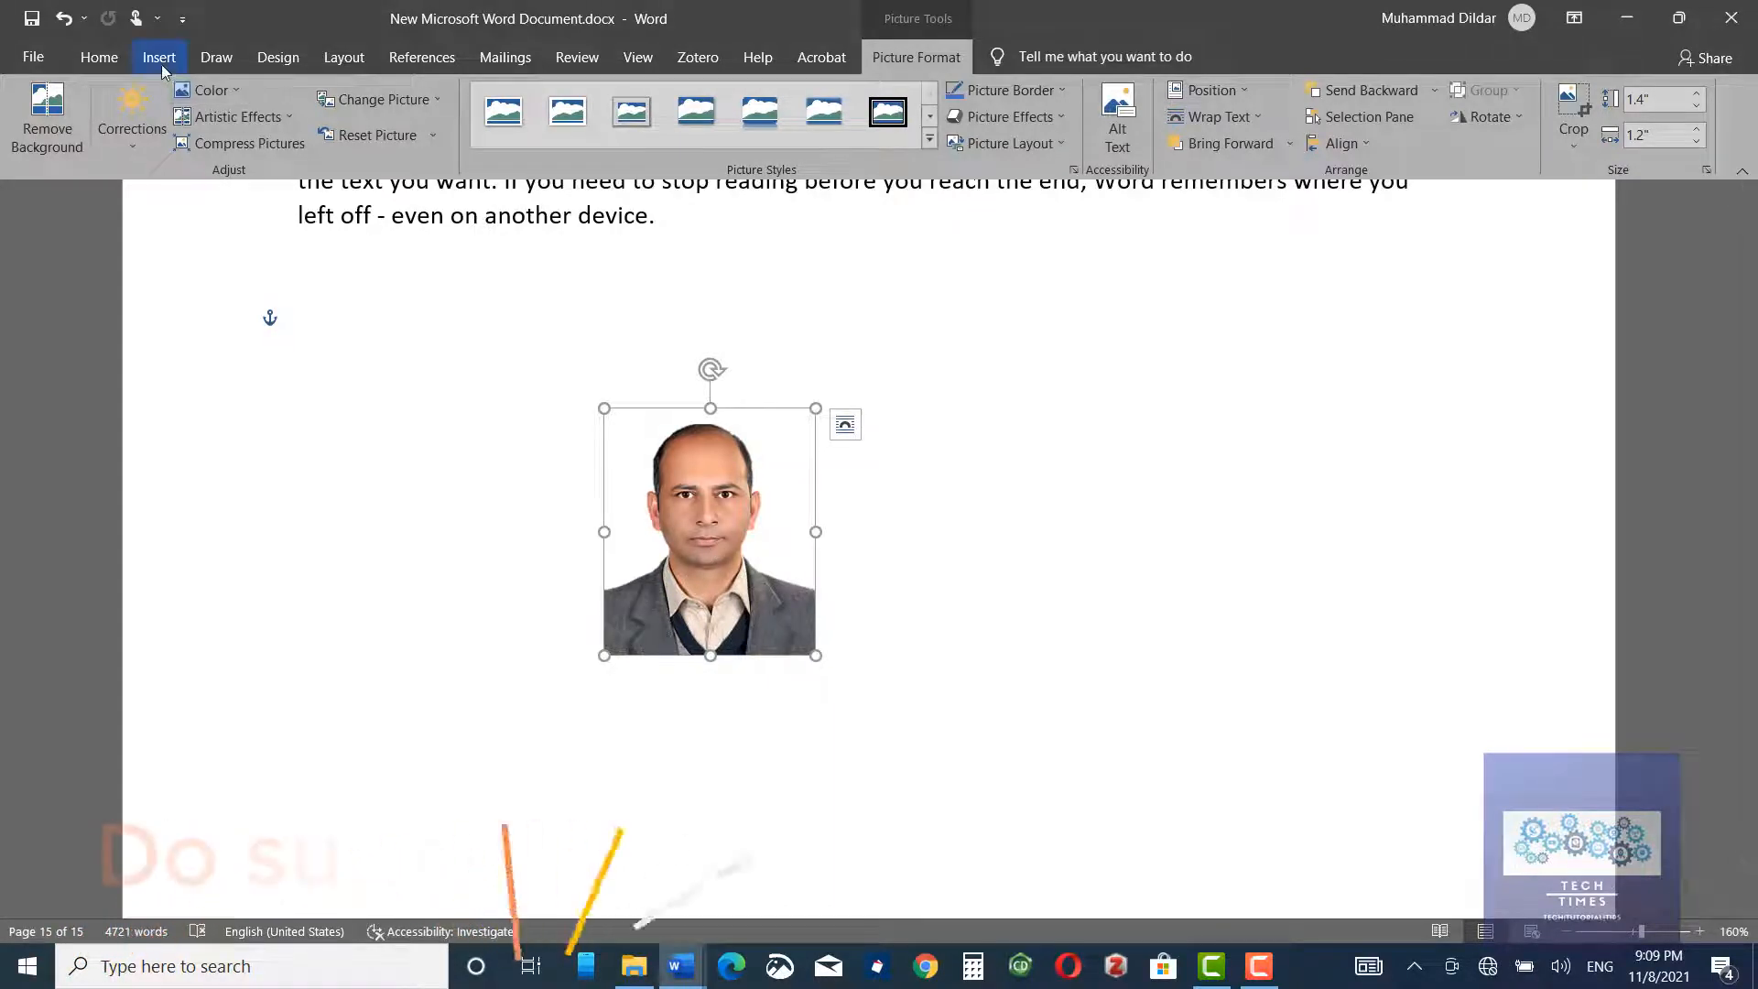
# Step: Draw a rectangle beside the portrait and give it an orange theme shape style
pyautogui.click(159, 56)
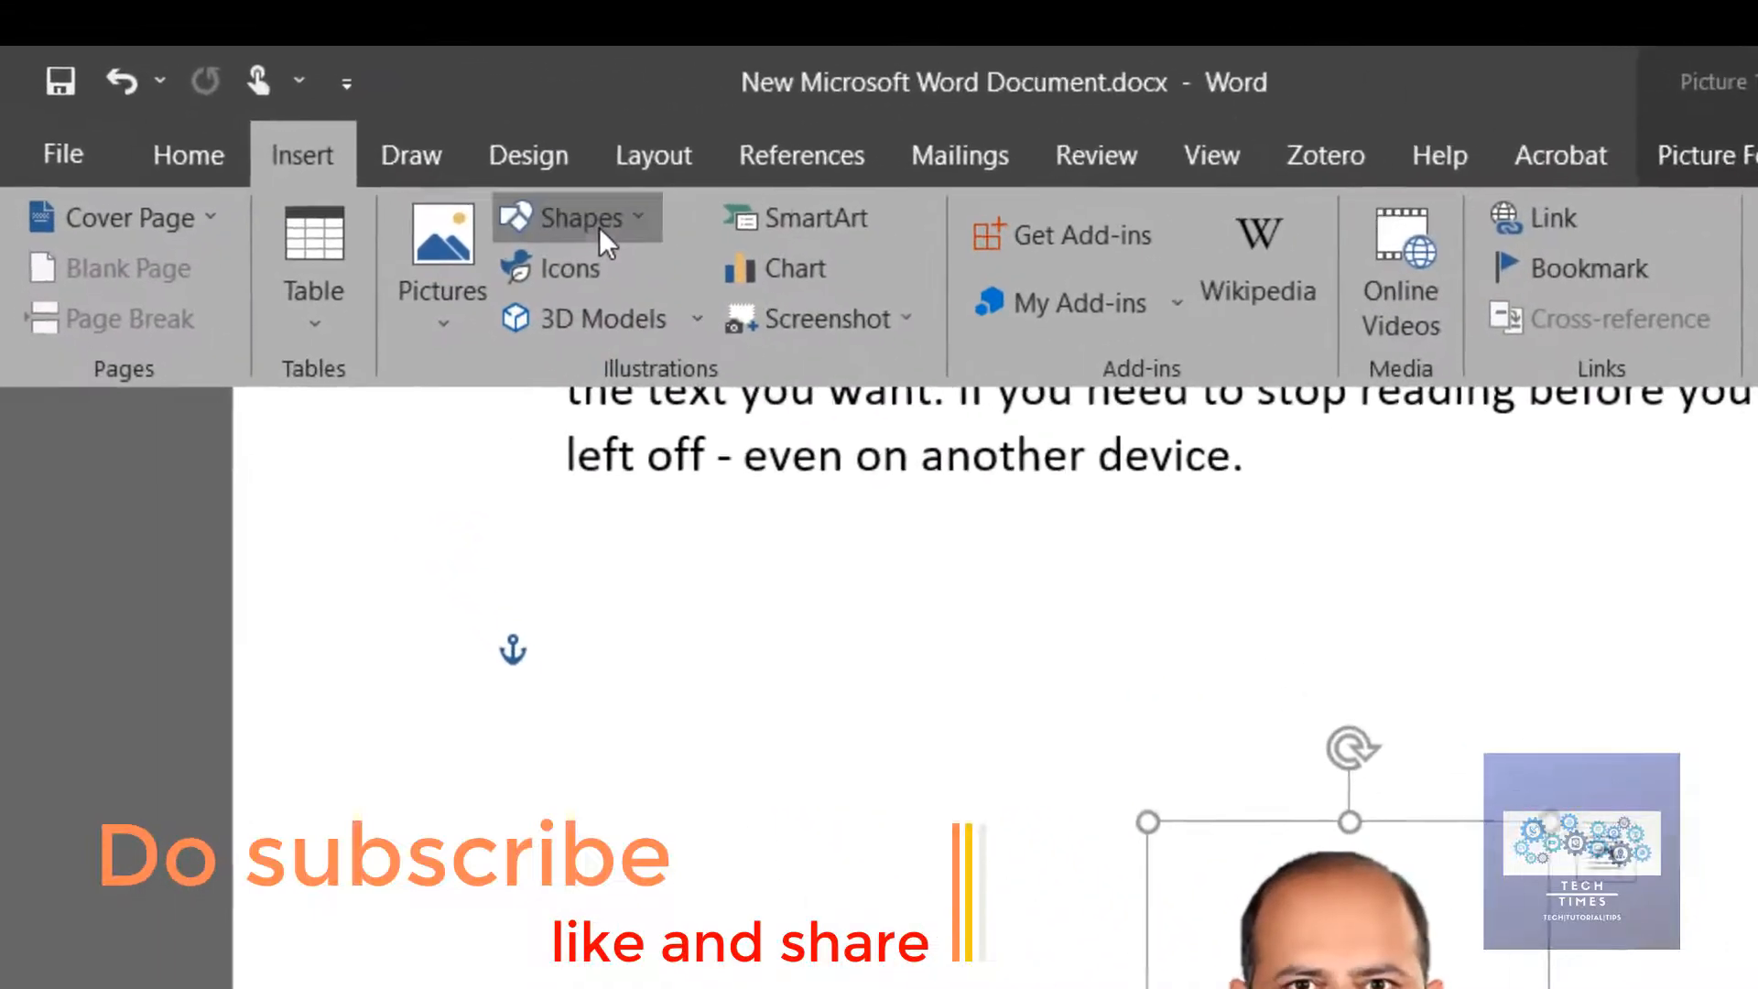
pyautogui.click(575, 218)
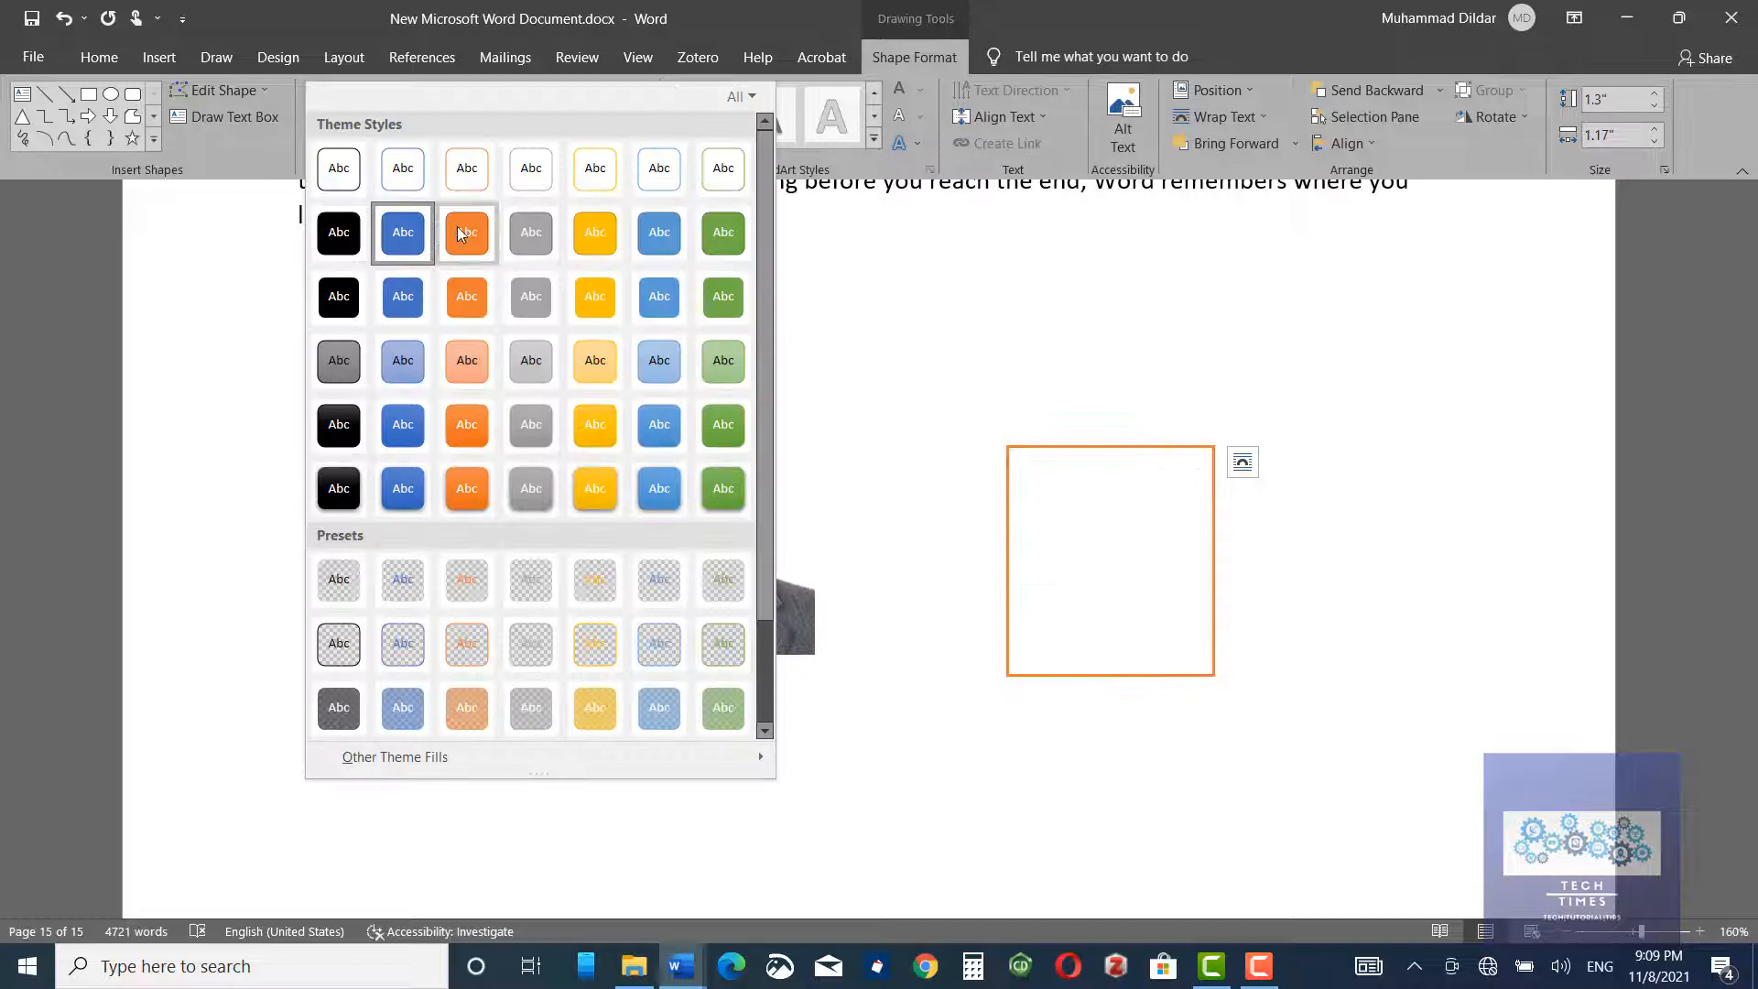
pyautogui.click(466, 233)
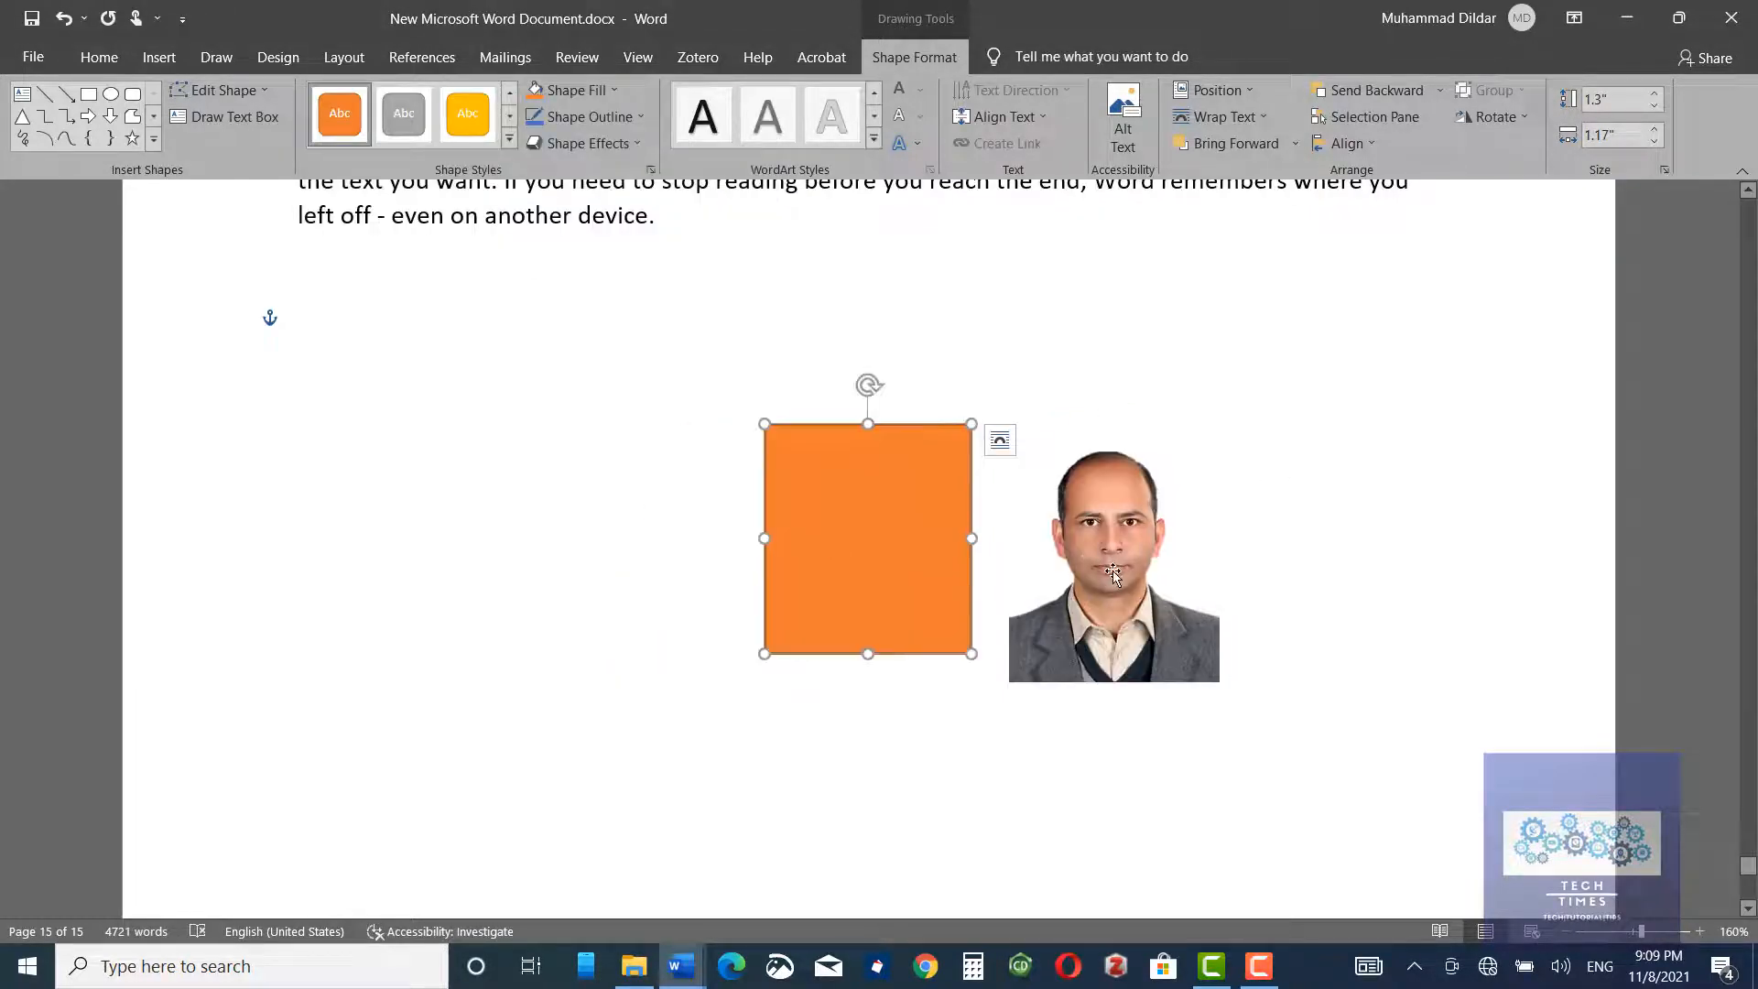
# Step: Align the orange rectangle with the photo, send it behind, and deselect
pyautogui.moveTo(869, 538); pyautogui.dragTo(869, 547)
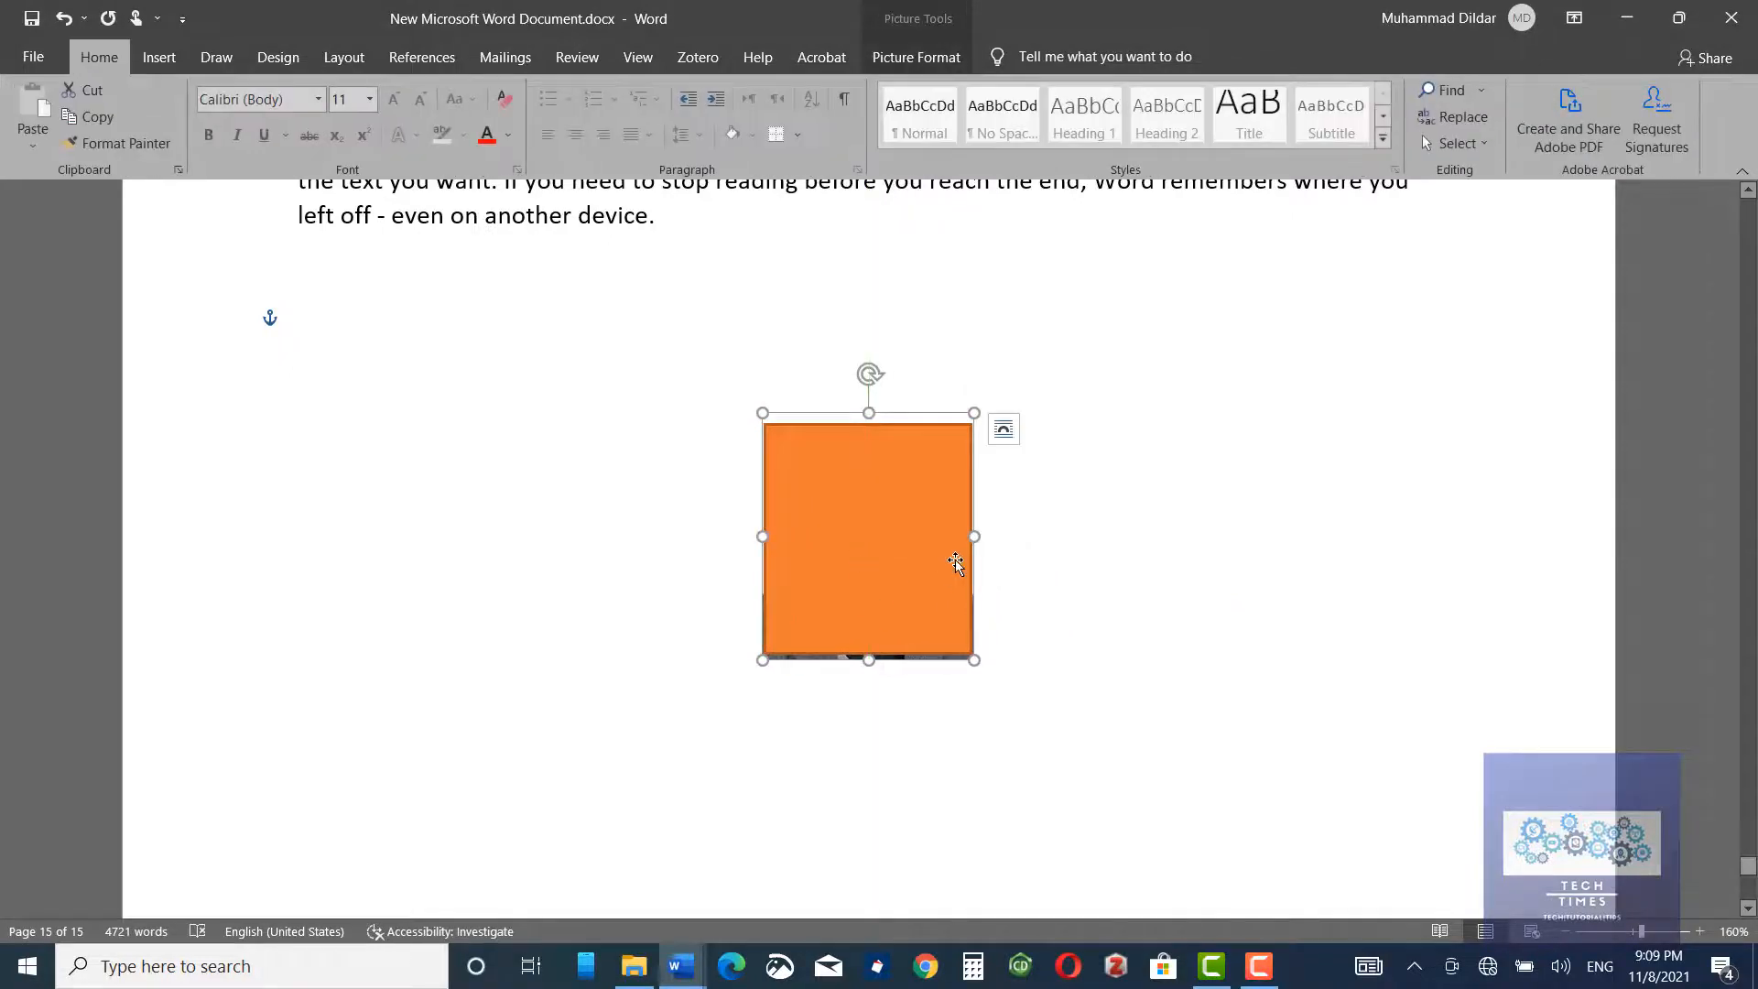
pyautogui.moveTo(955, 561); pyautogui.dragTo(865, 559)
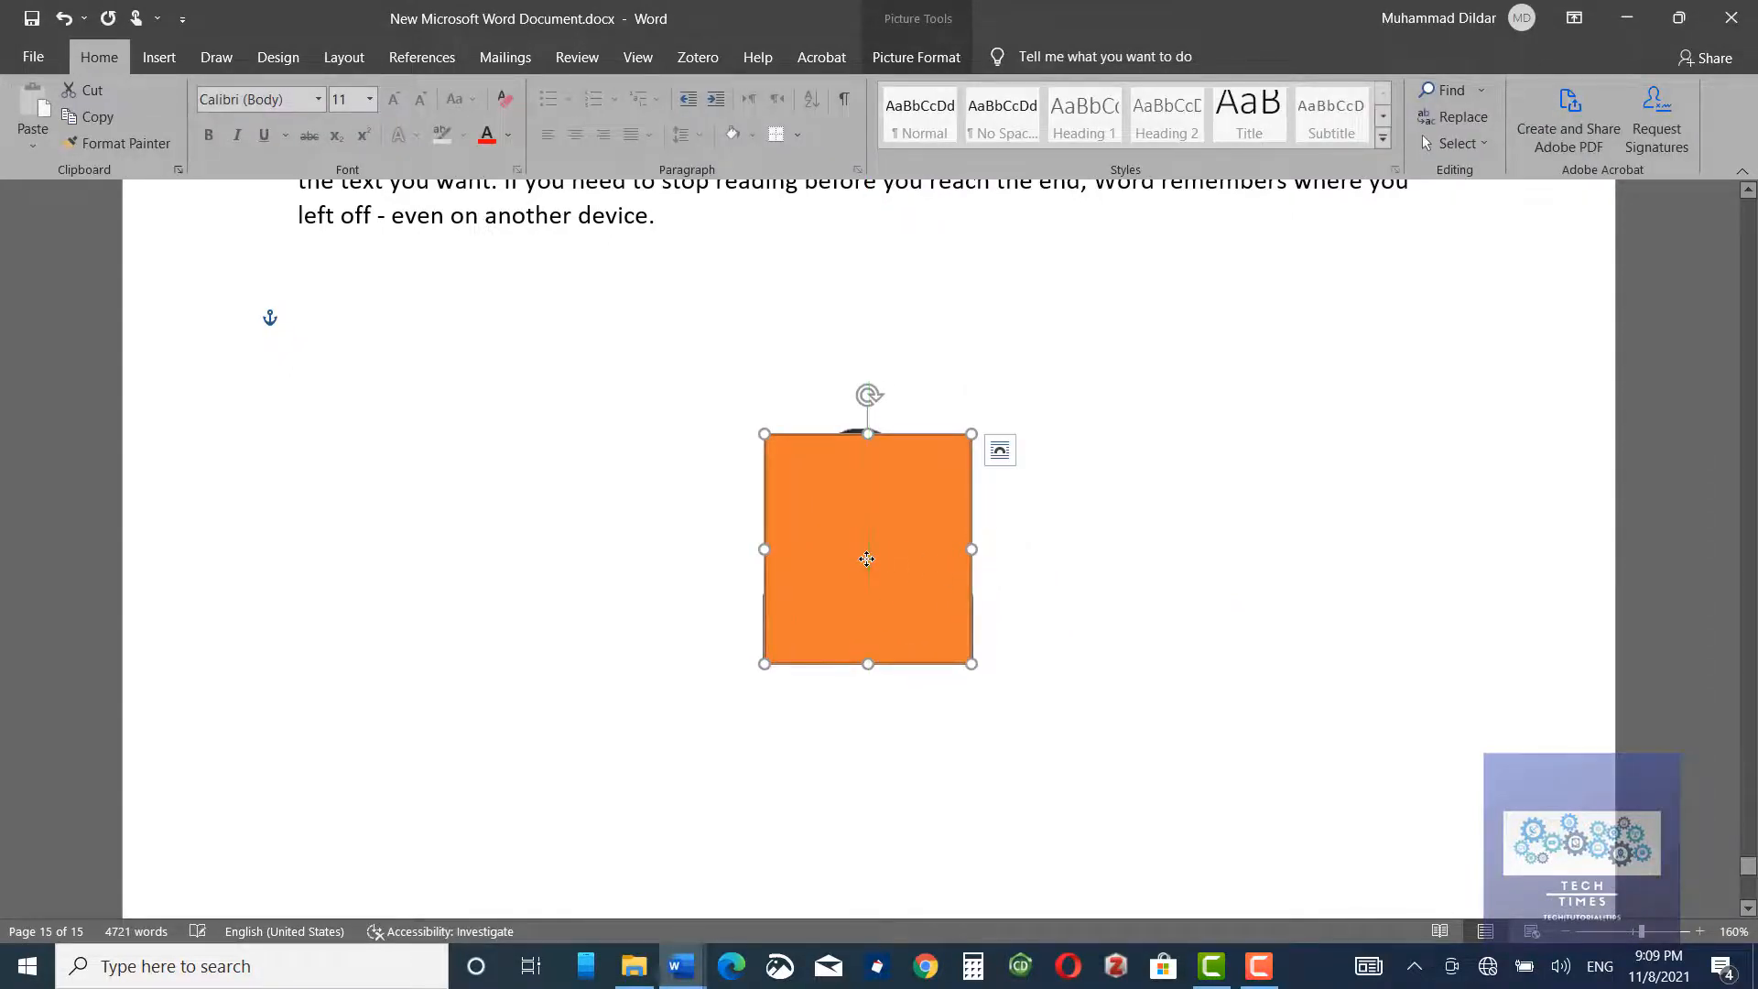
pyautogui.click(915, 55)
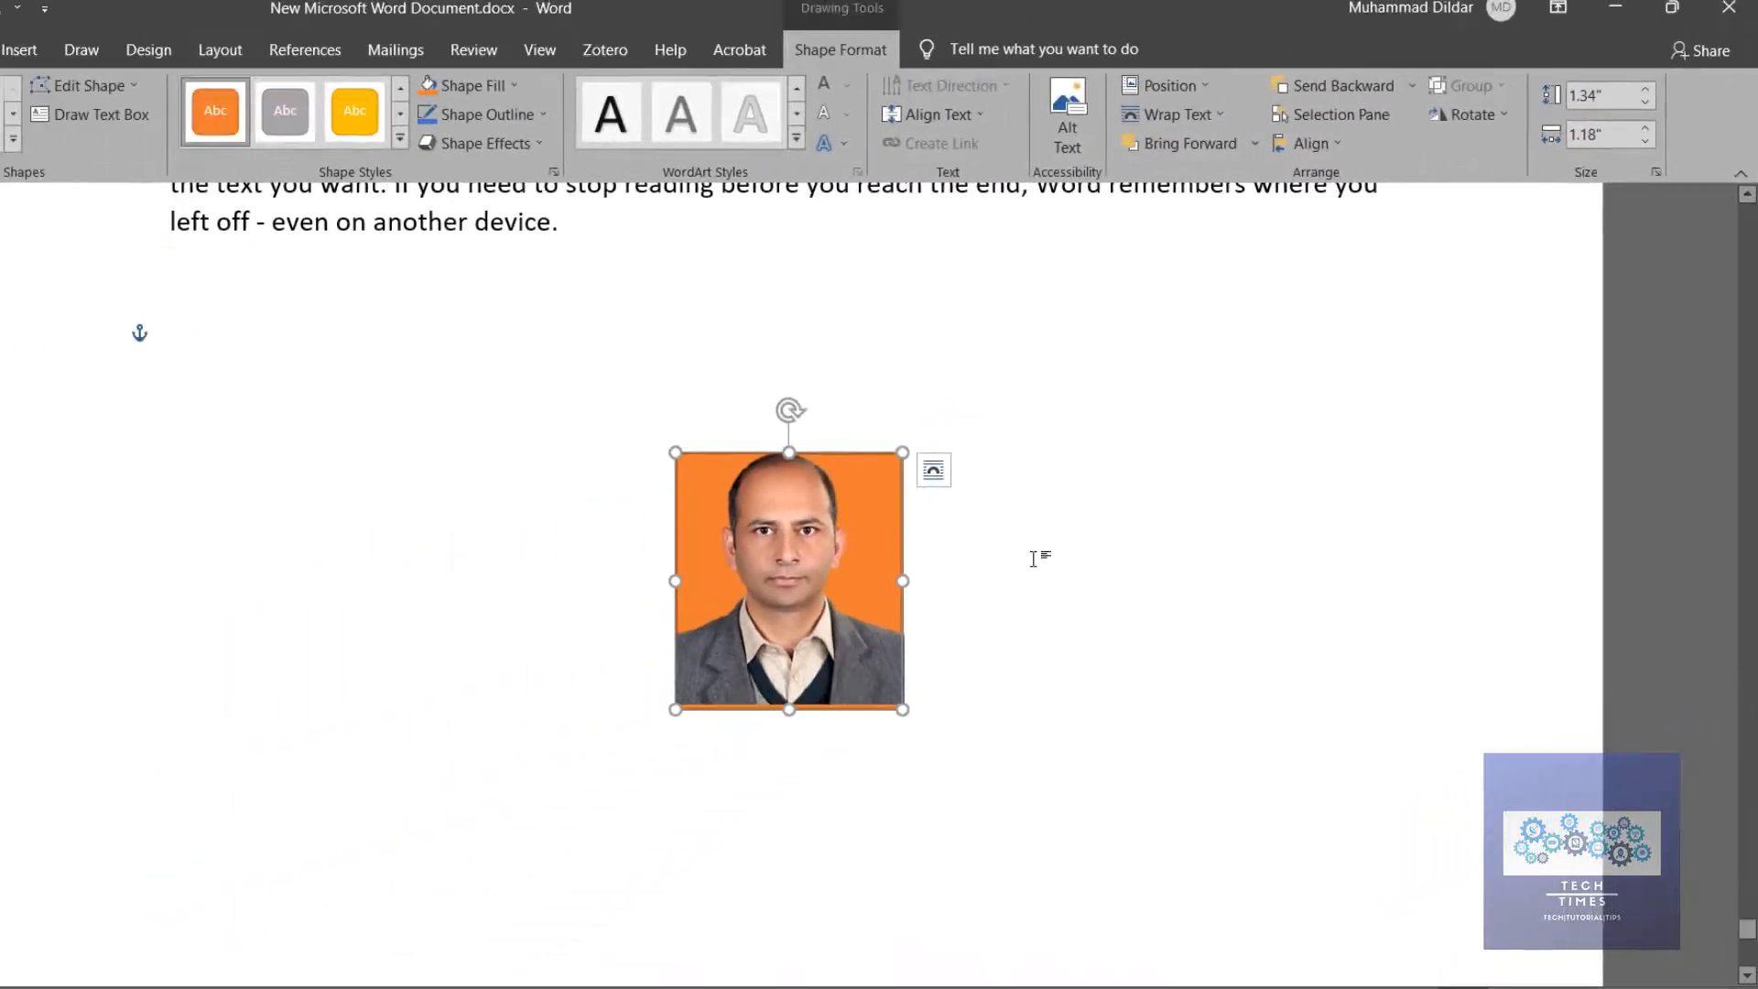
pyautogui.click(1094, 524)
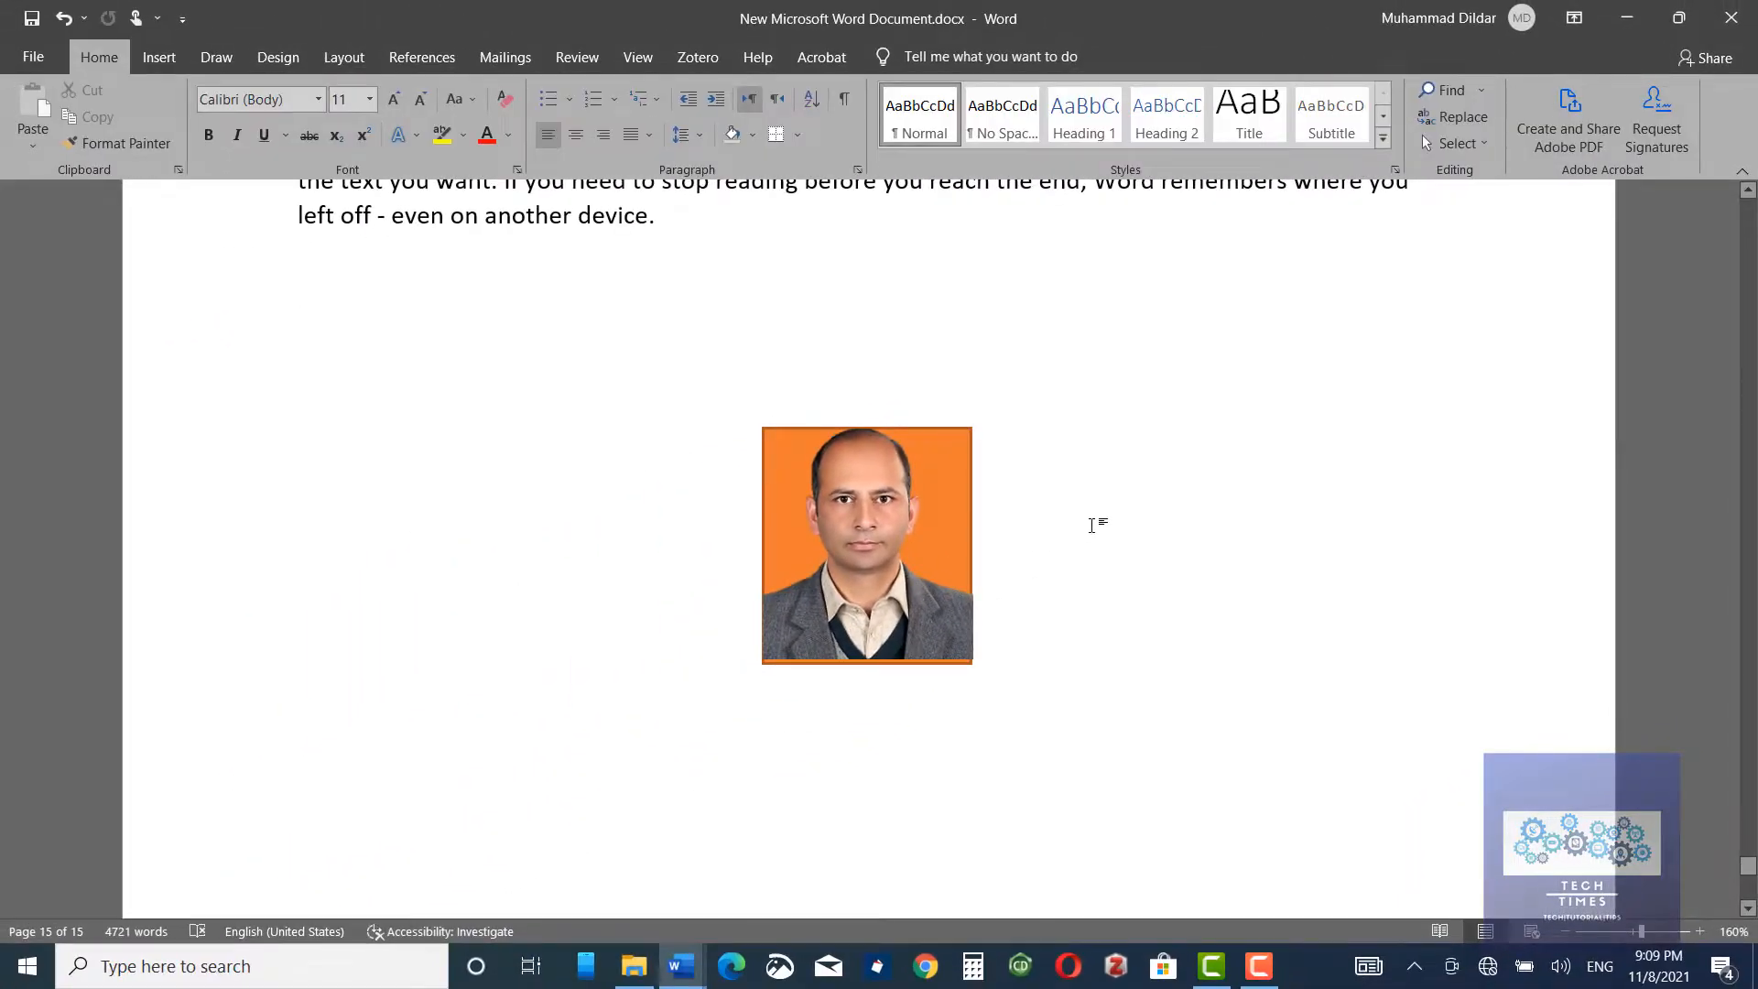